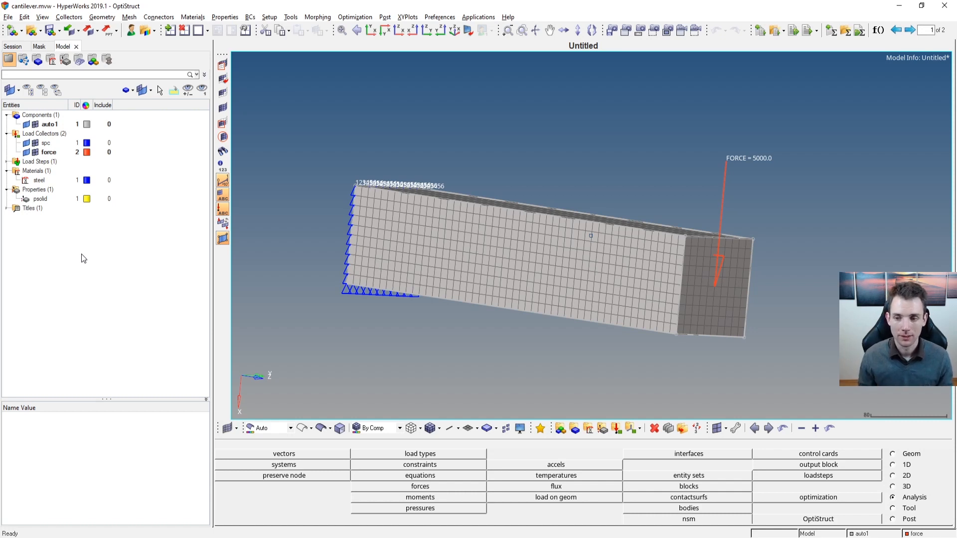
Save the cantilever model as analysismodel.hm in the Cantilever folder via Save As
click(8, 17)
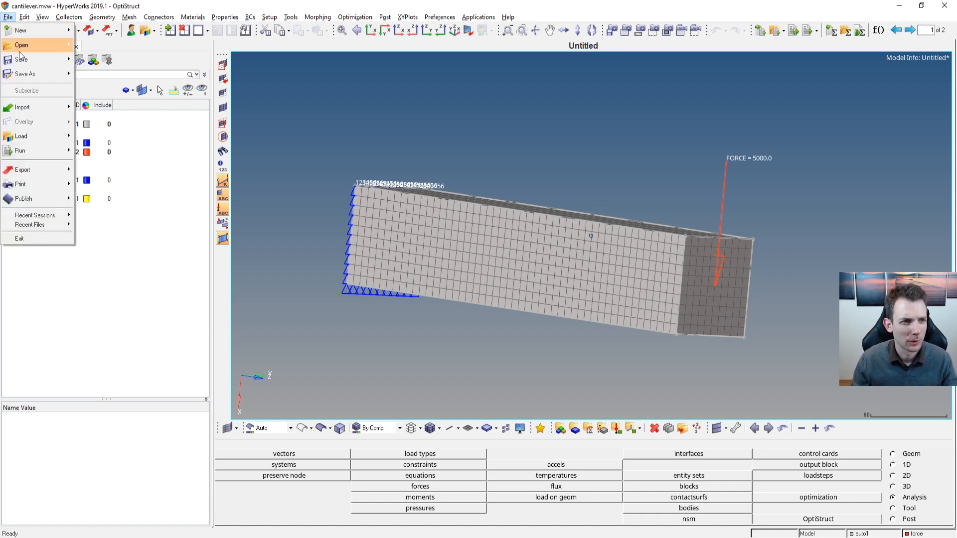
click(25, 73)
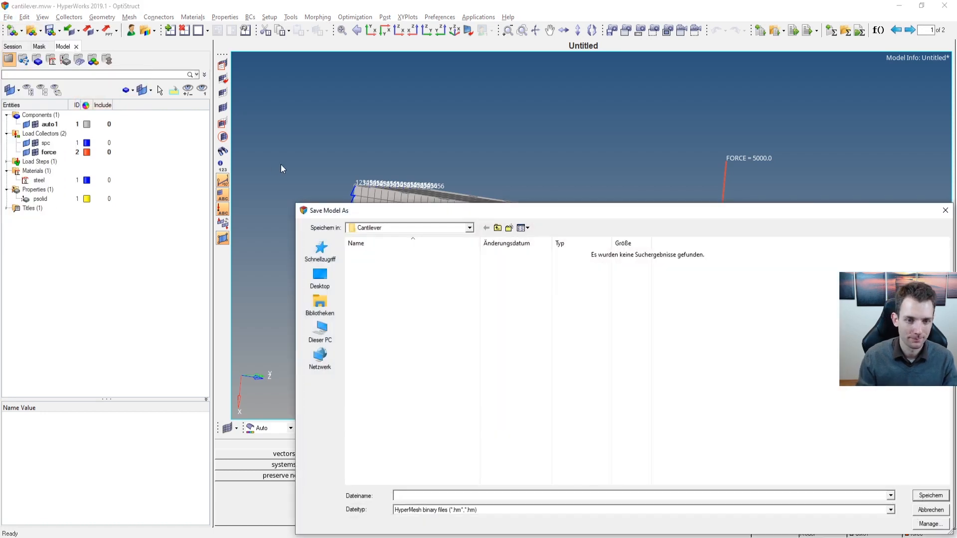
text(analy)
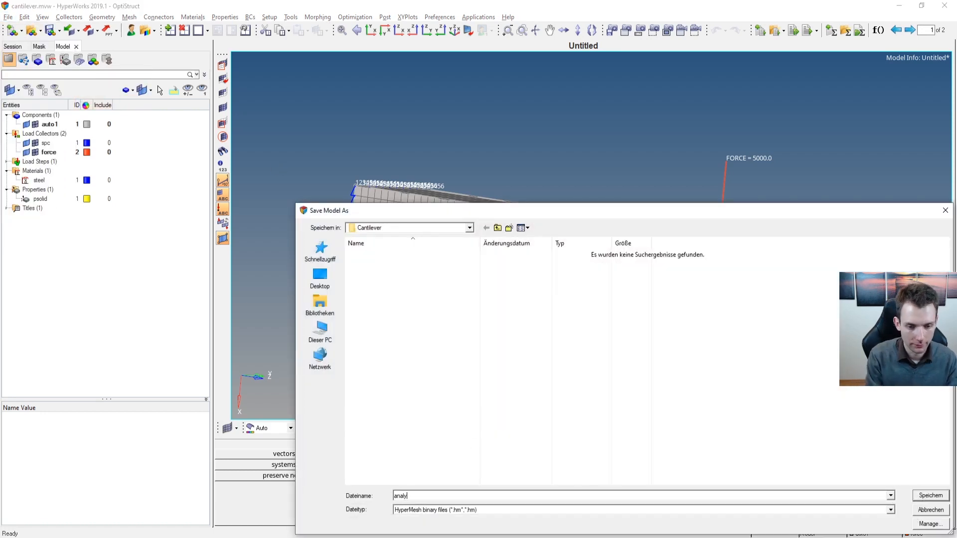
click(930, 495)
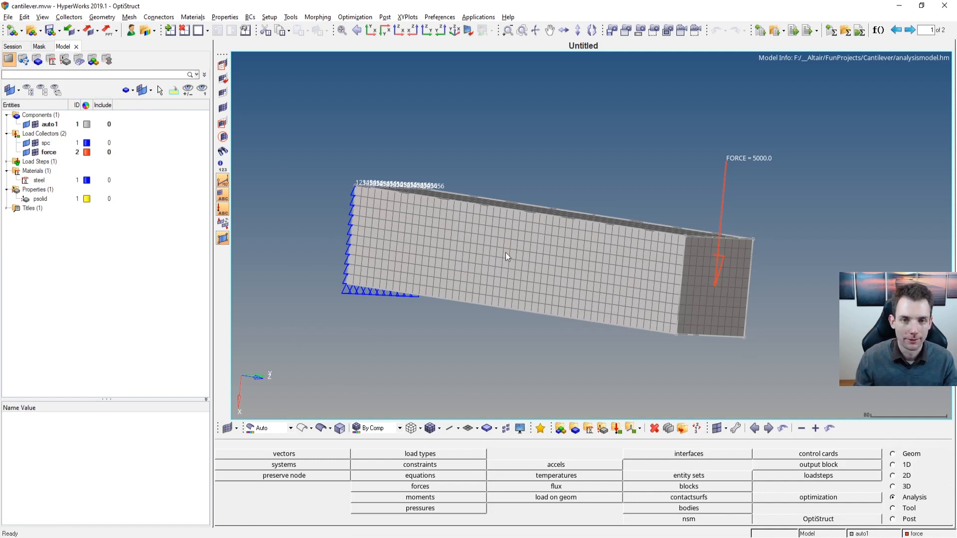
Orbit the beam into a 3D view and enter the optimization panel from the Analysis page
drag(506, 256, 549, 256)
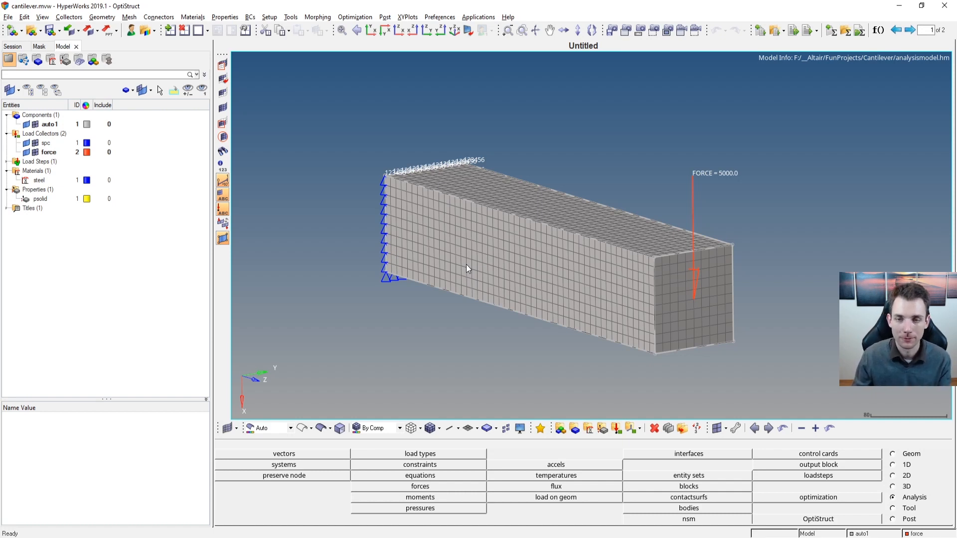
mouse_move(564, 278)
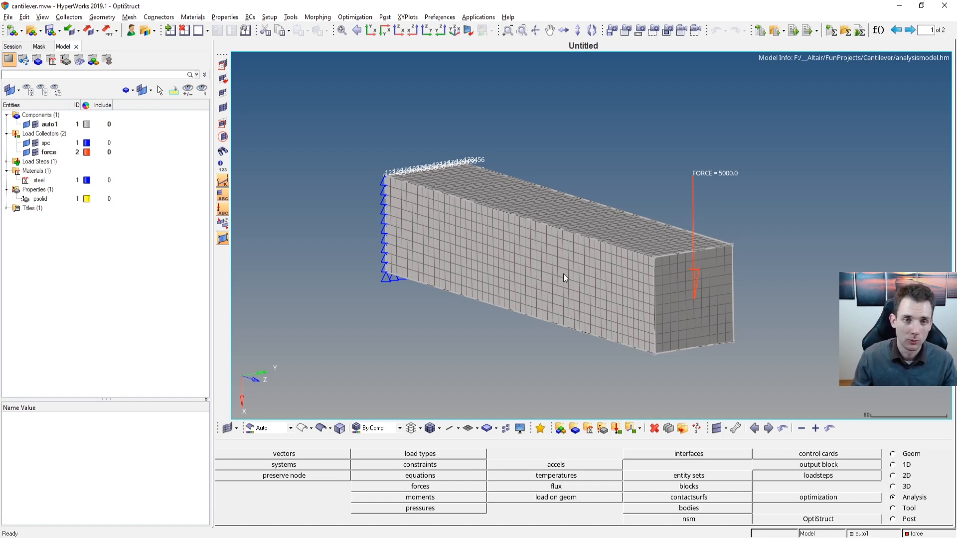
mouse_move(645, 249)
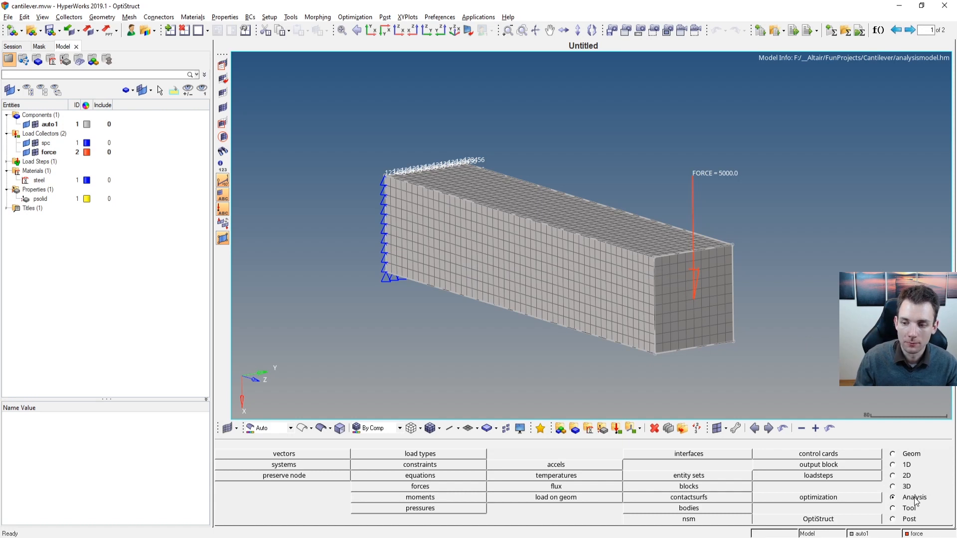
mouse_move(790, 502)
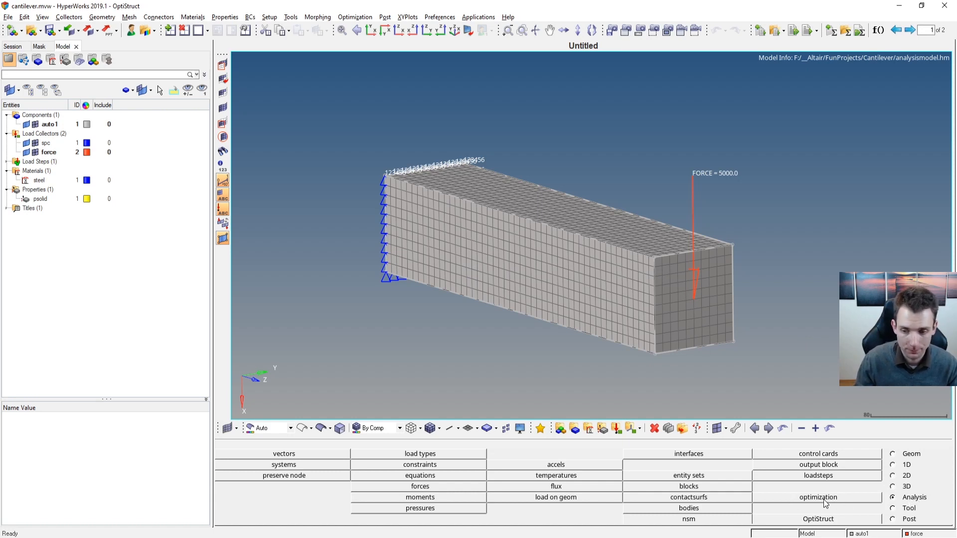
click(817, 496)
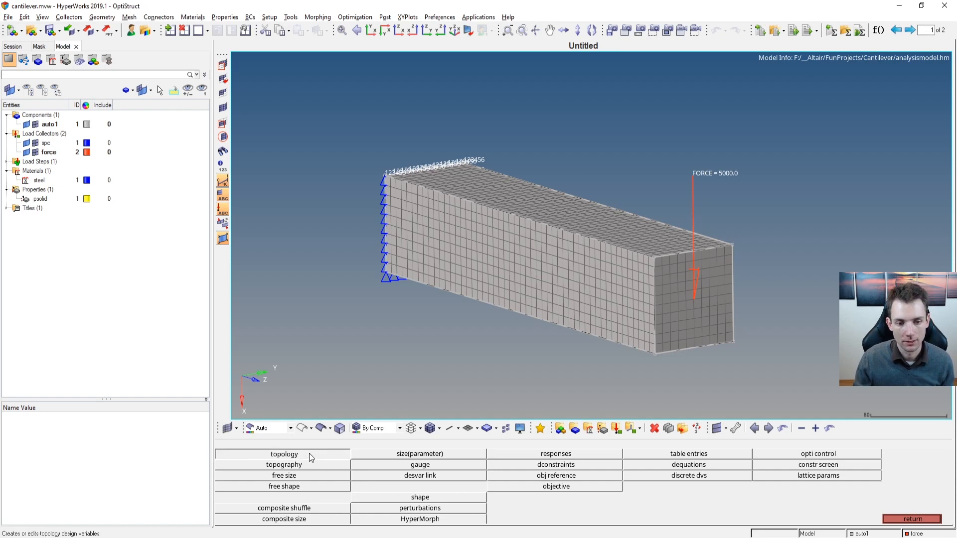
Create the topology design variable topopt on the psolid property and return to the optimization menu
click(283, 453)
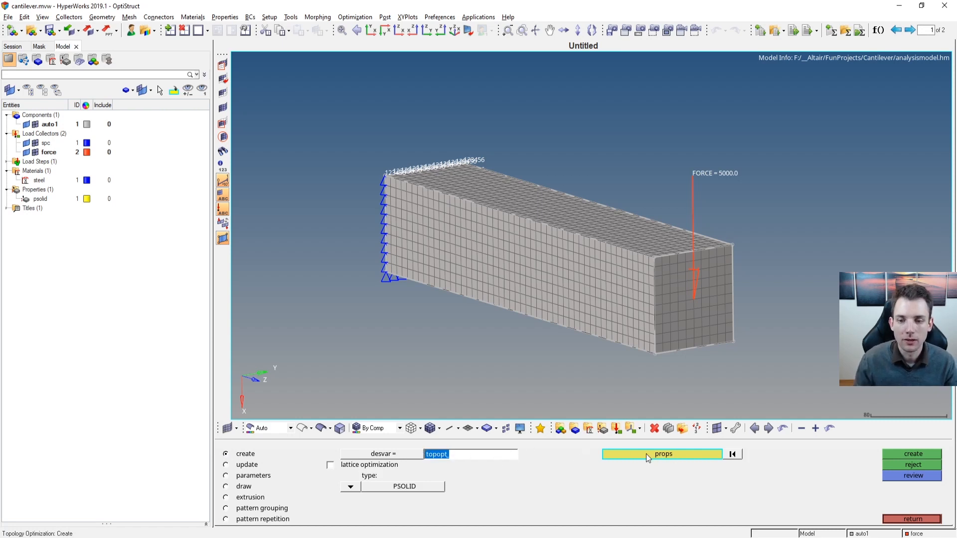
mouse_move(619, 482)
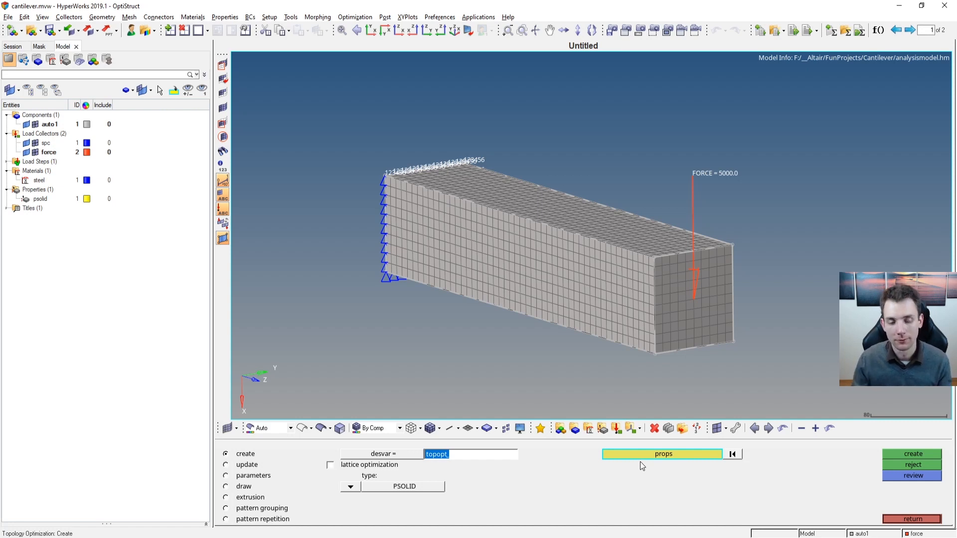
click(662, 454)
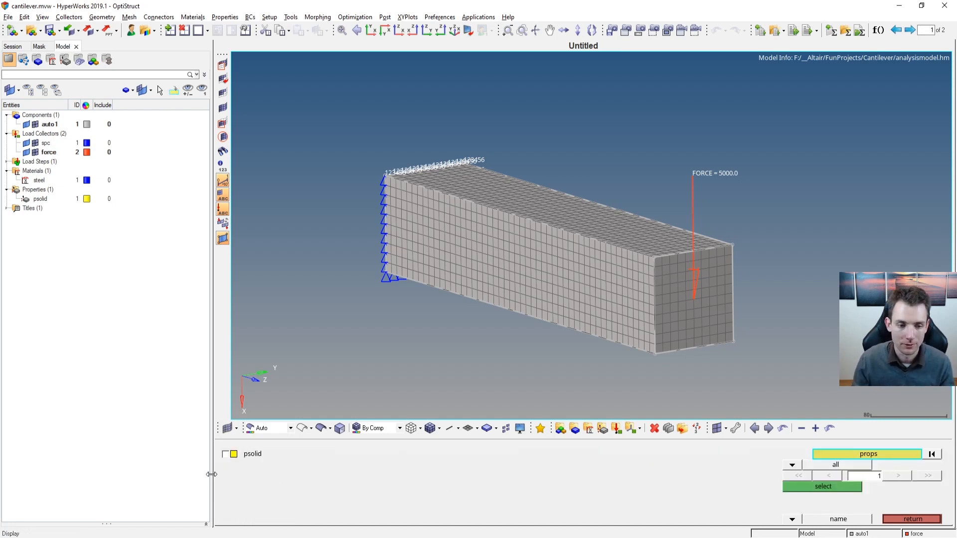
click(225, 453)
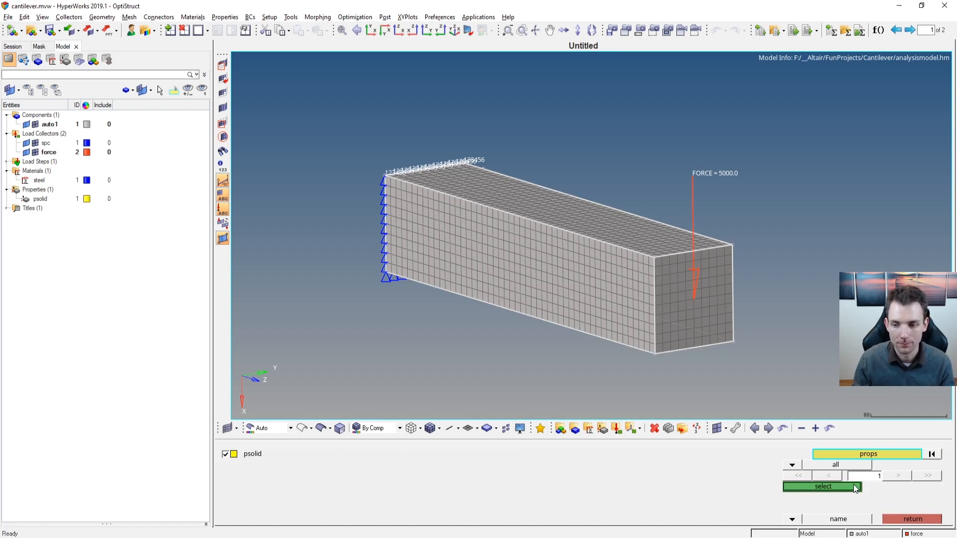
click(823, 487)
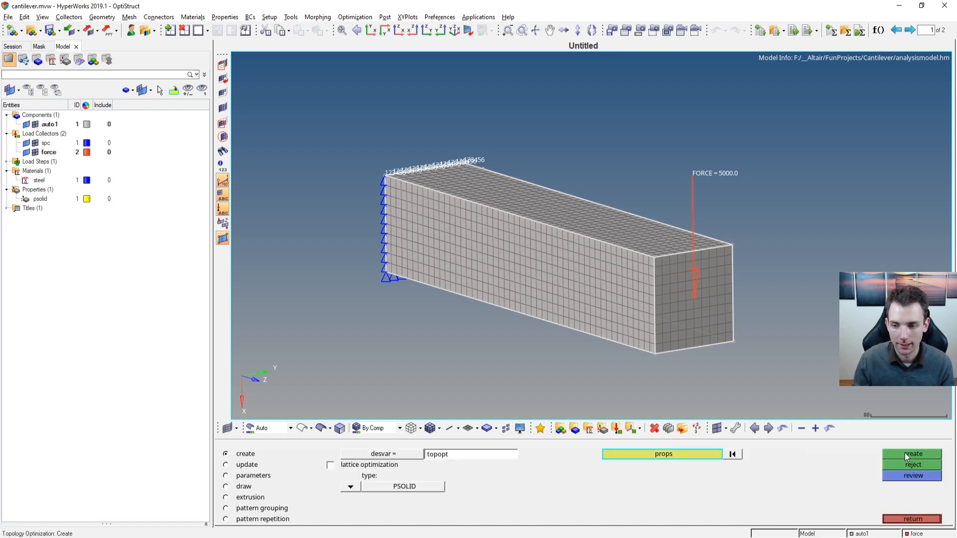
click(912, 454)
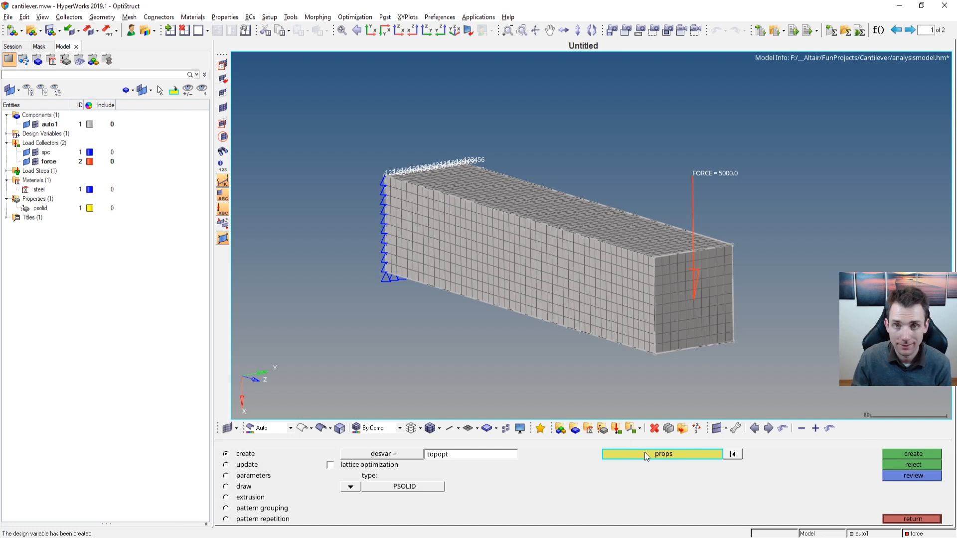
mouse_move(630, 466)
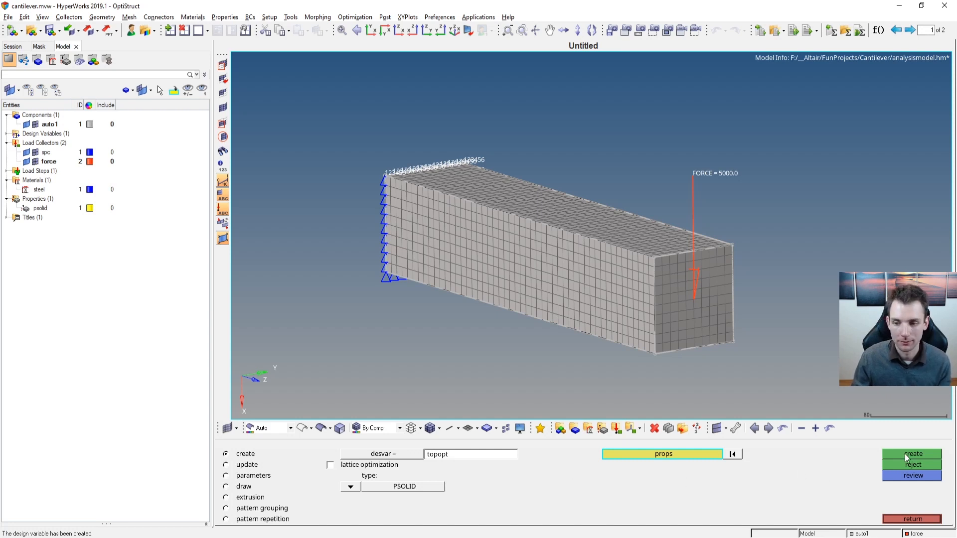
click(912, 454)
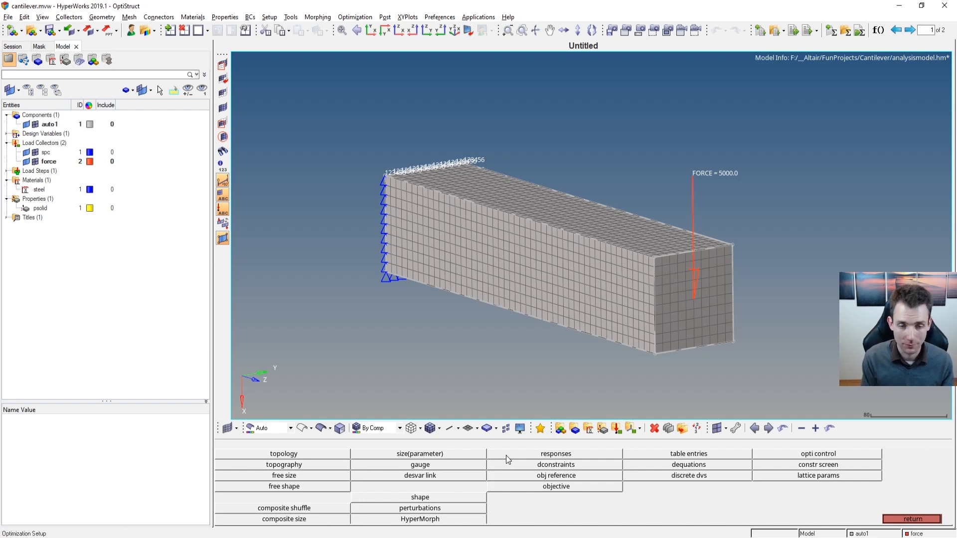
mouse_move(475, 464)
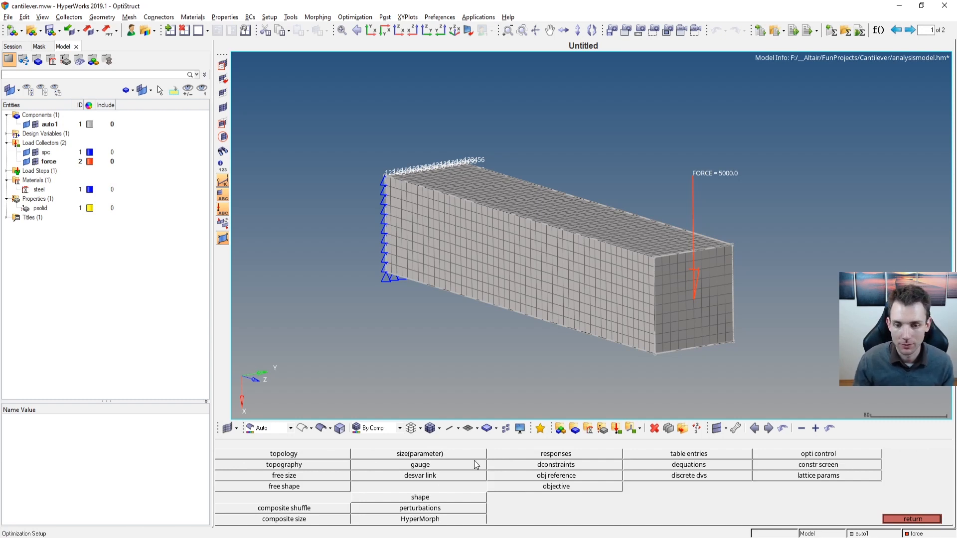
mouse_move(573, 518)
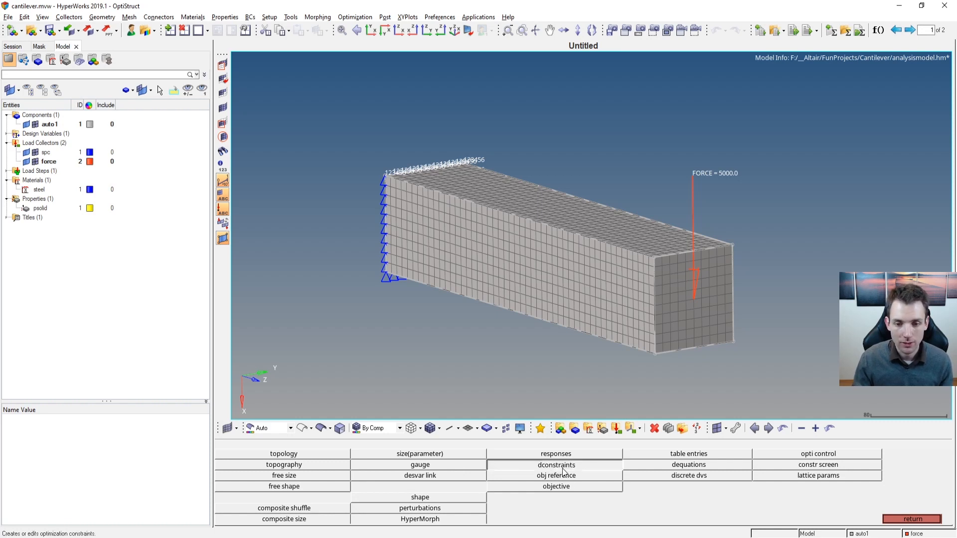
click(556, 453)
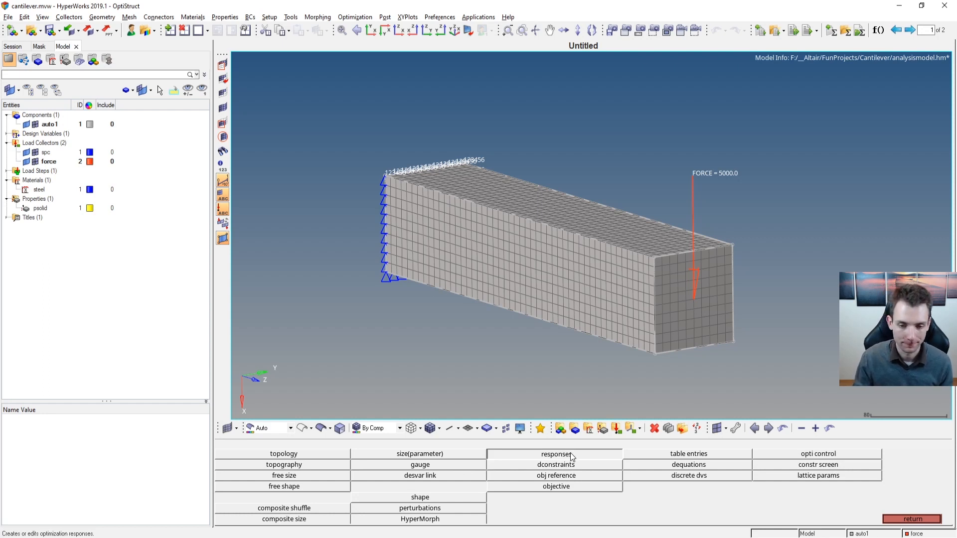
Create the response rsp_compliance of type total compliance
click(555, 454)
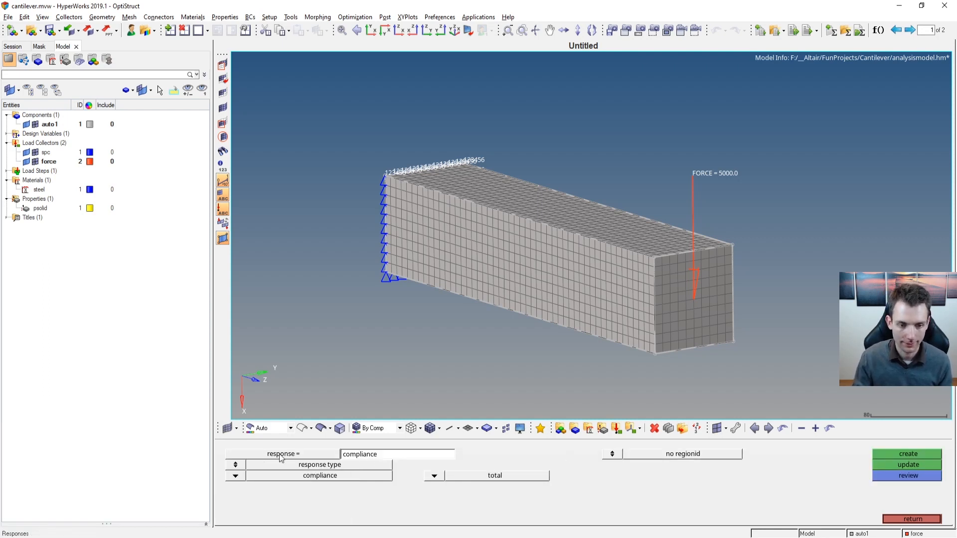
click(319, 465)
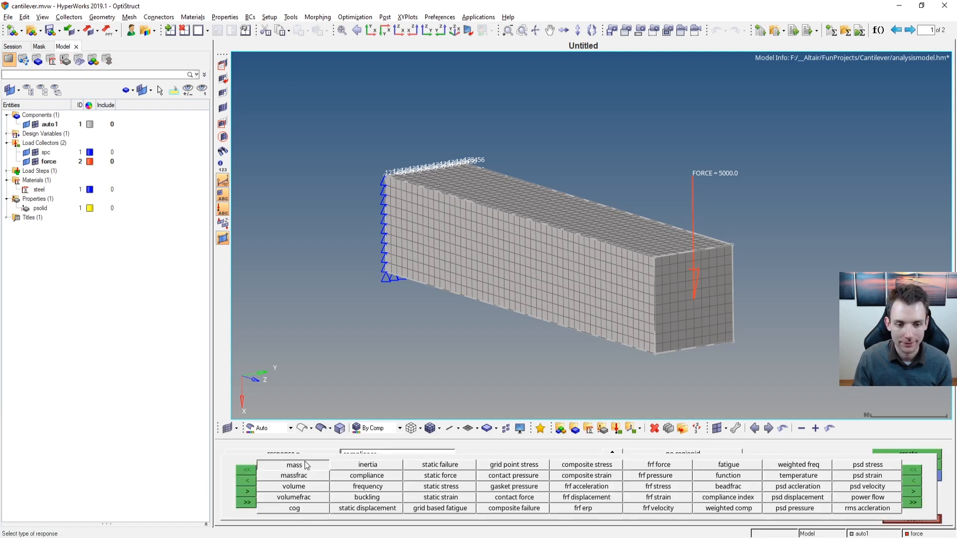
click(294, 464)
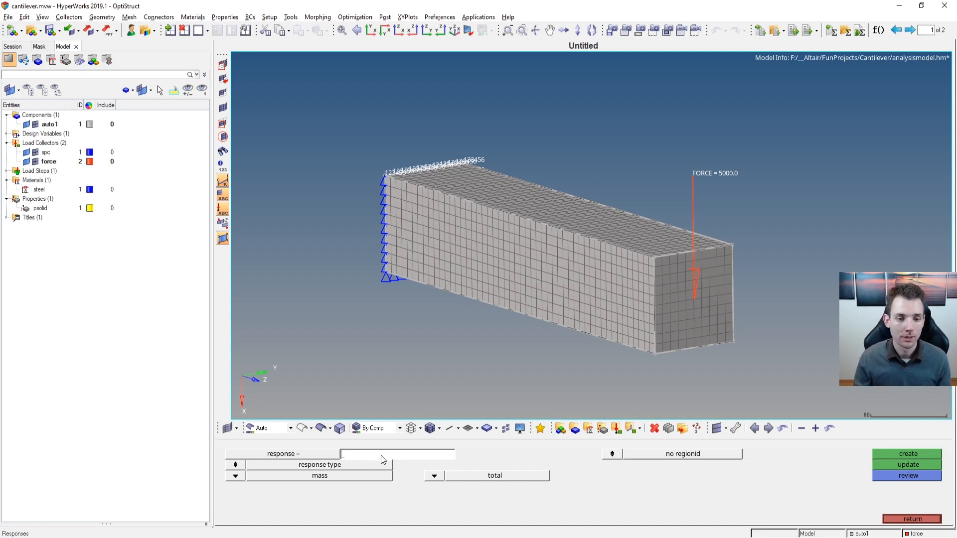
text(compliance)
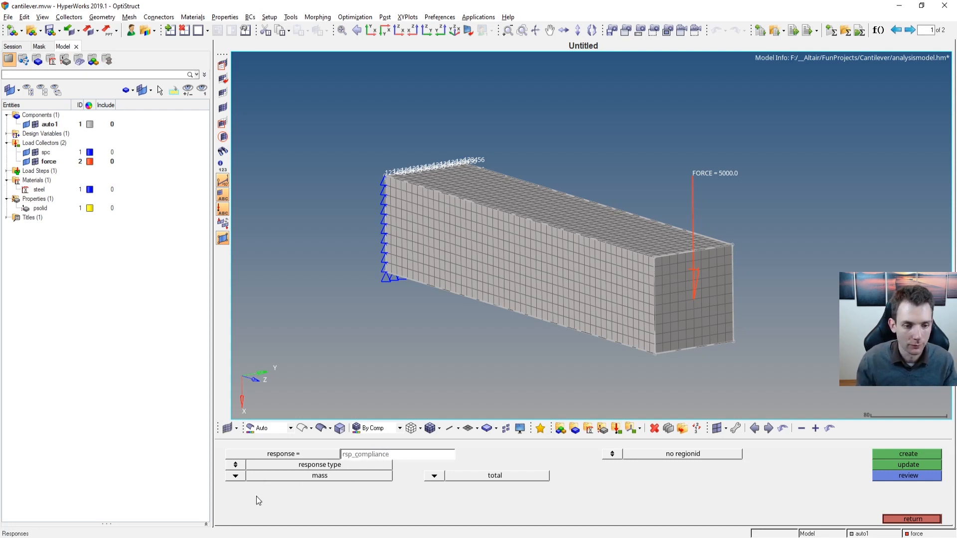
click(319, 465)
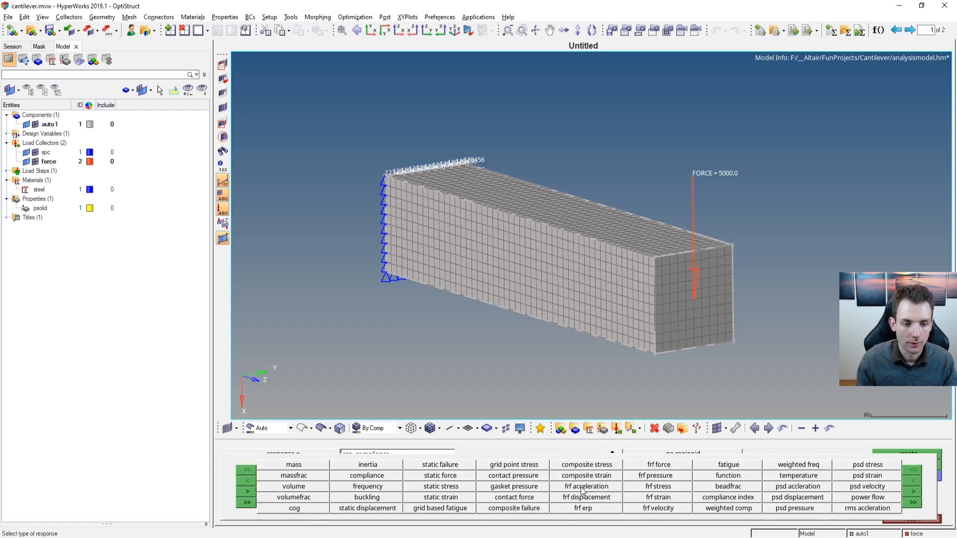
click(367, 475)
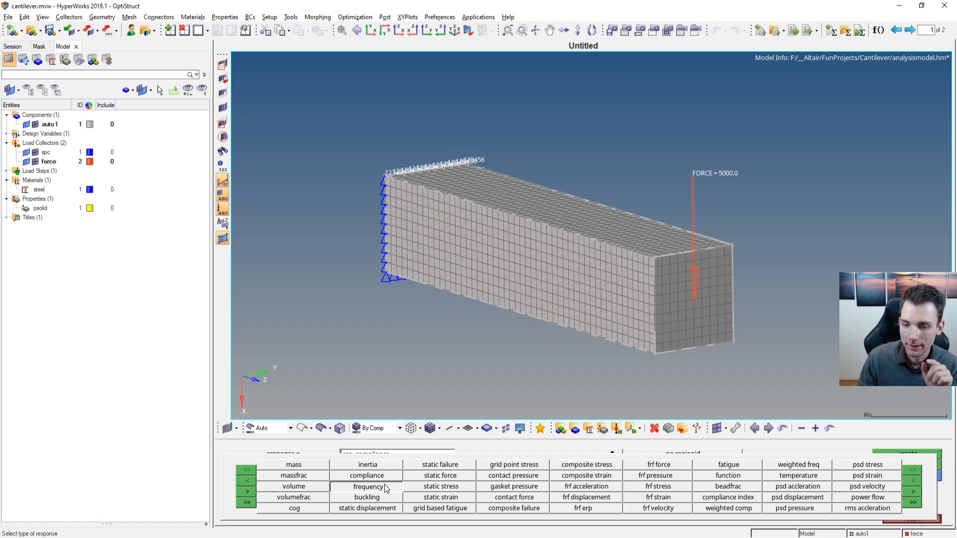
mouse_move(727, 509)
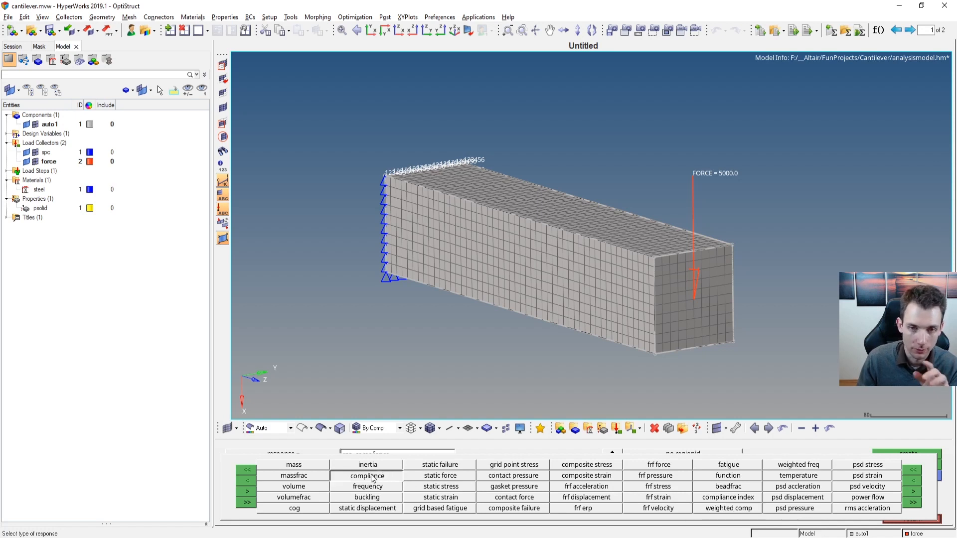
click(366, 475)
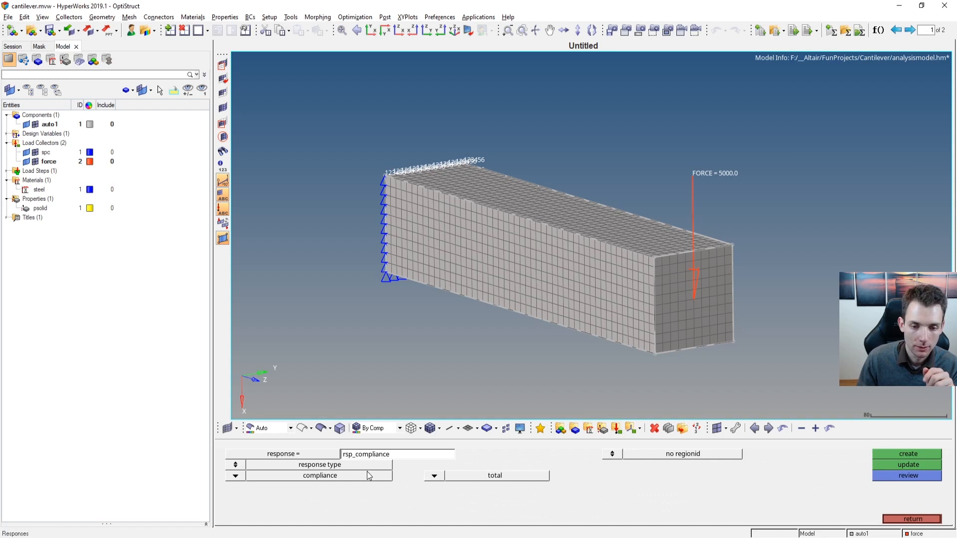
mouse_move(458, 480)
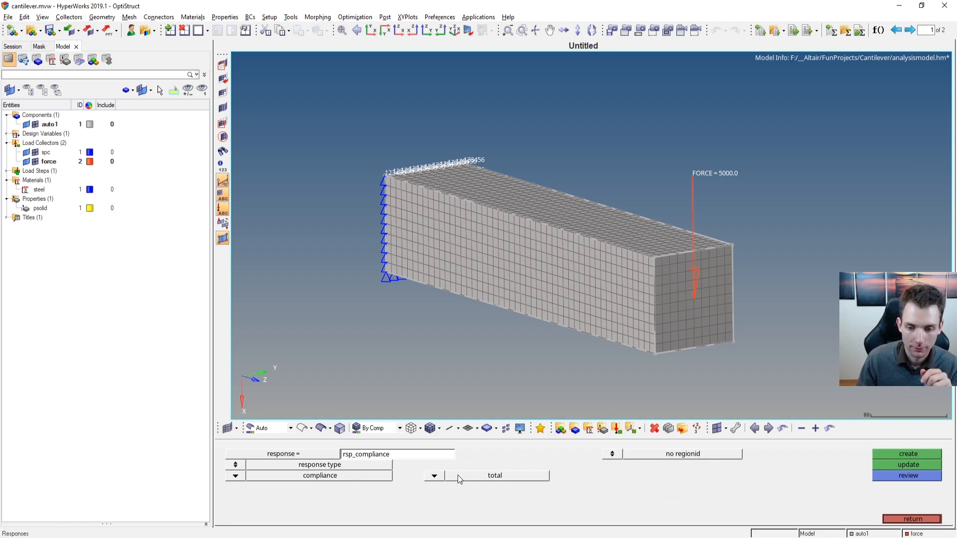
click(907, 454)
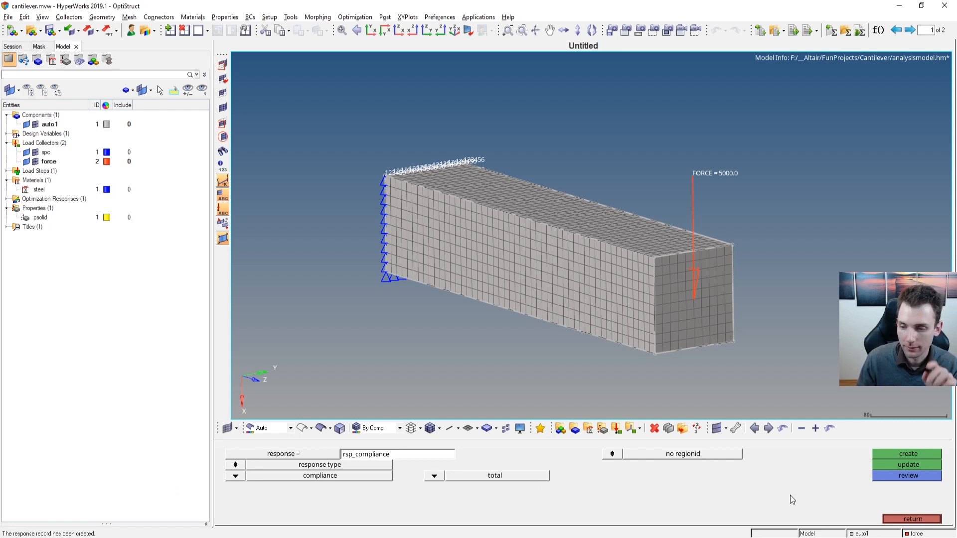
Create the response rsp_volumefrac measuring total volume fraction and return to the optimization menu
click(911, 518)
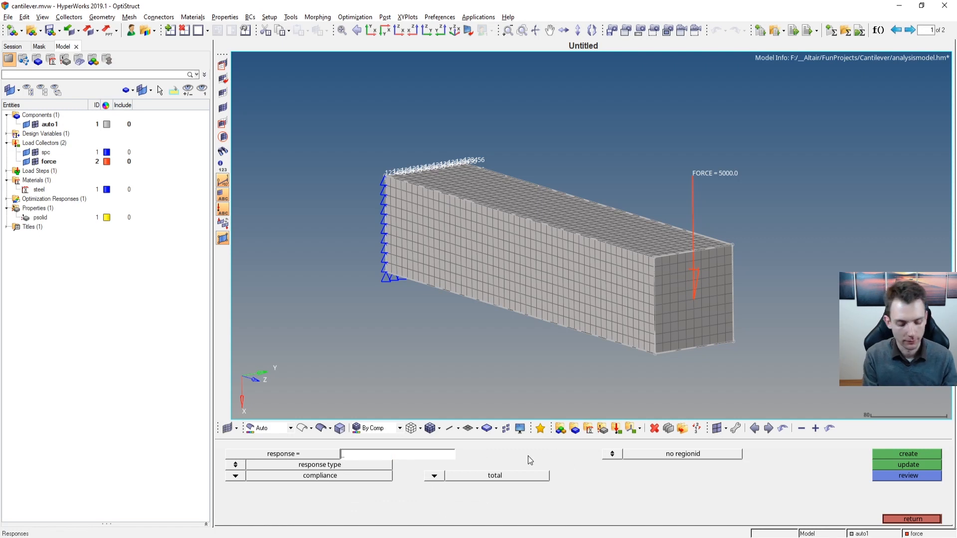
text(rsp_c)
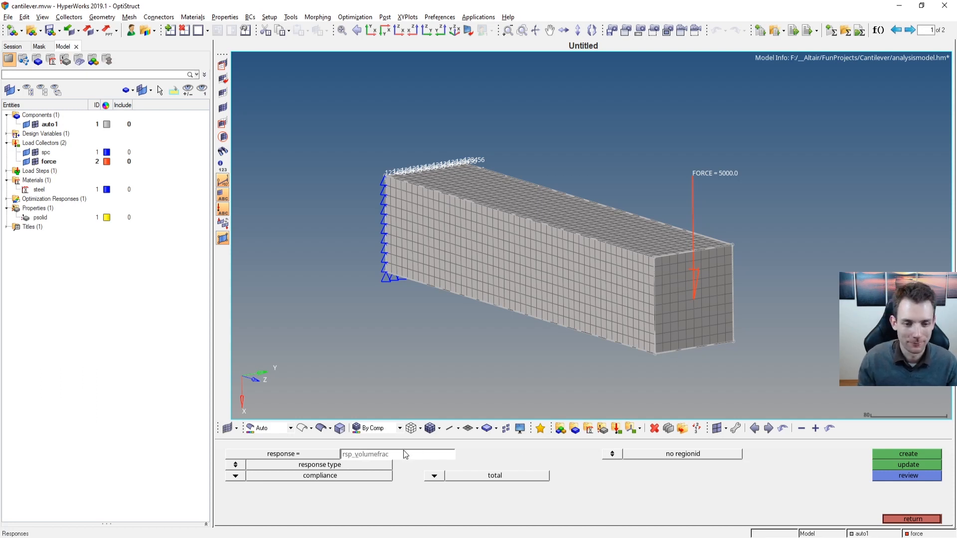
click(319, 464)
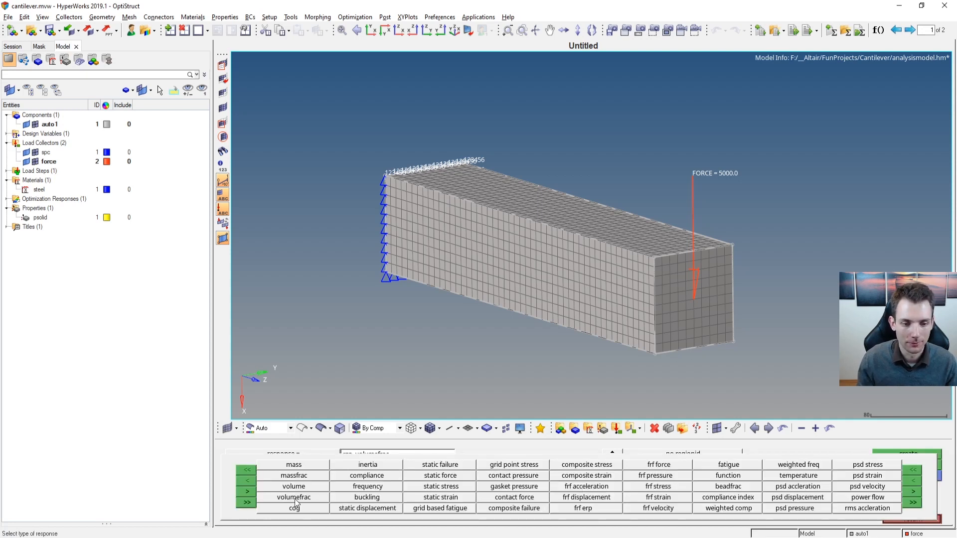
click(294, 497)
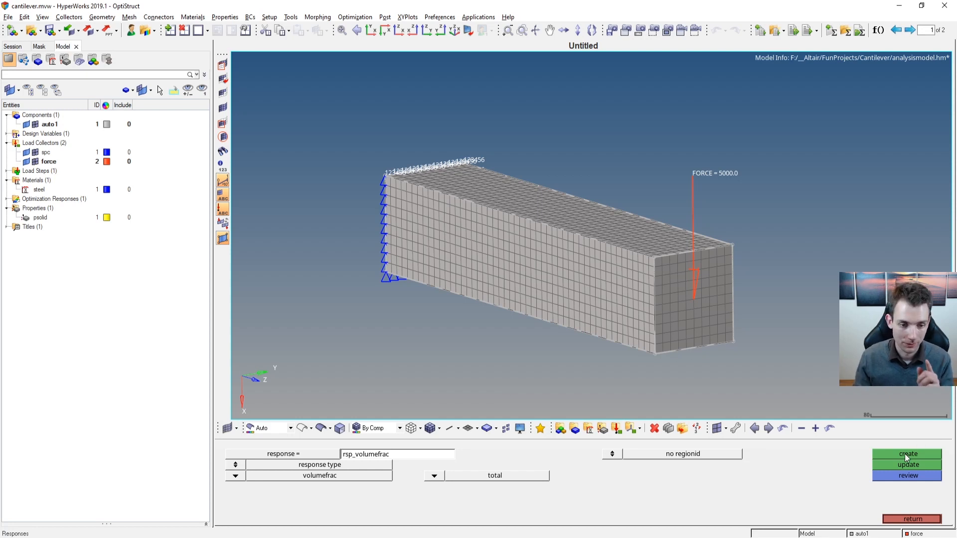
click(907, 455)
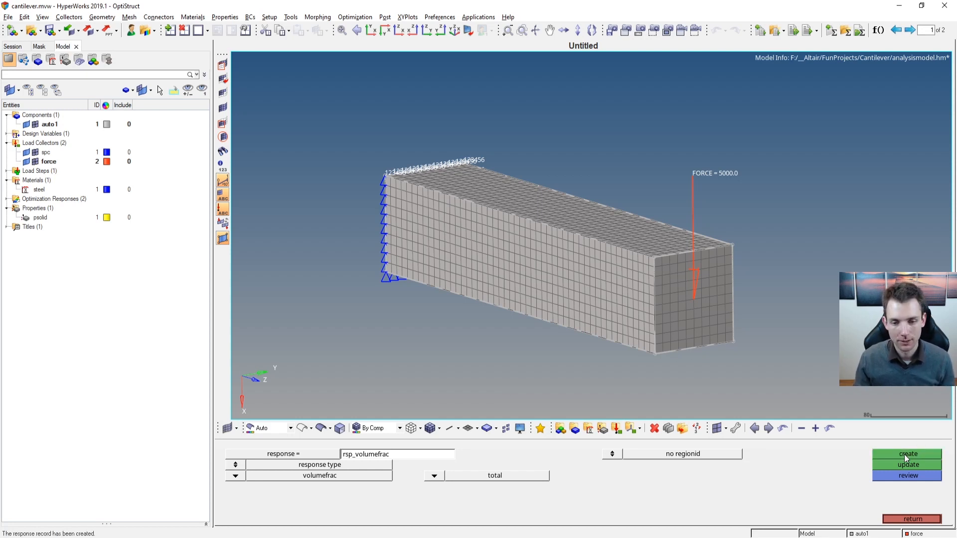
mouse_move(66, 521)
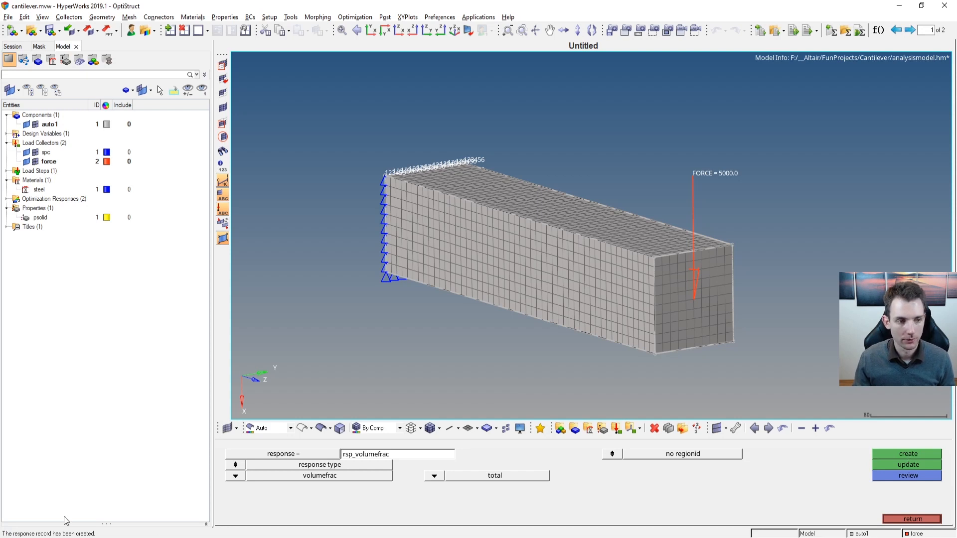
click(54, 207)
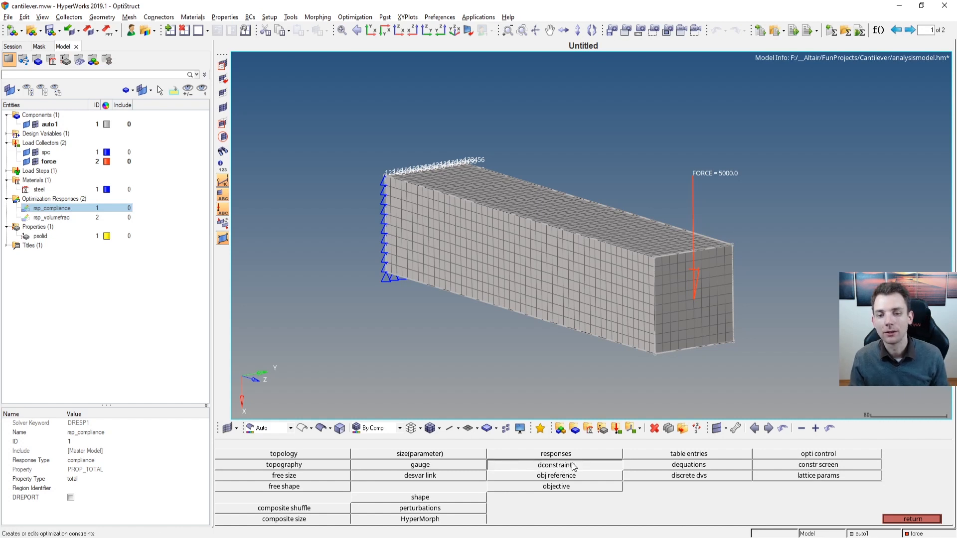
Create the constraint dc_volumefrac with an upper bound of 0.3 on rsp_volumefrac and return
click(554, 465)
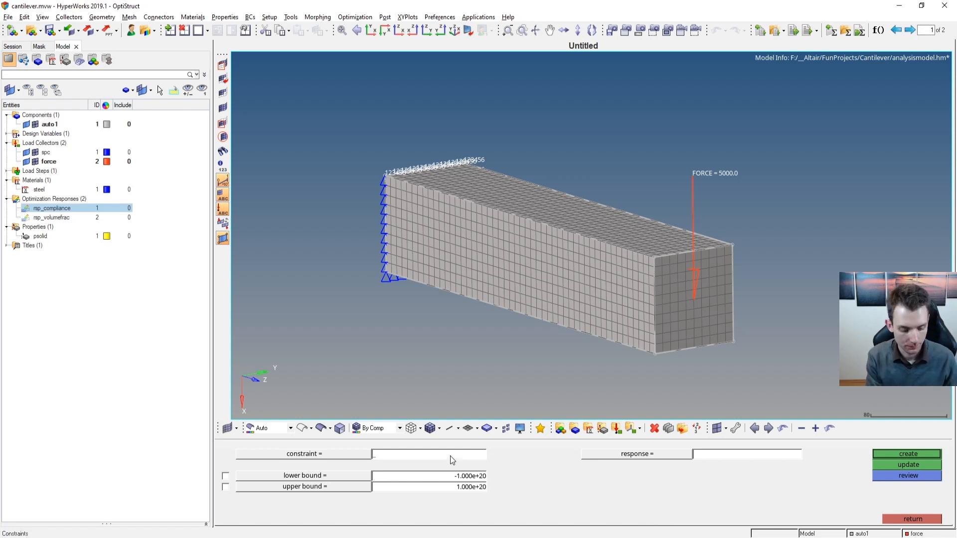
text(dc_)
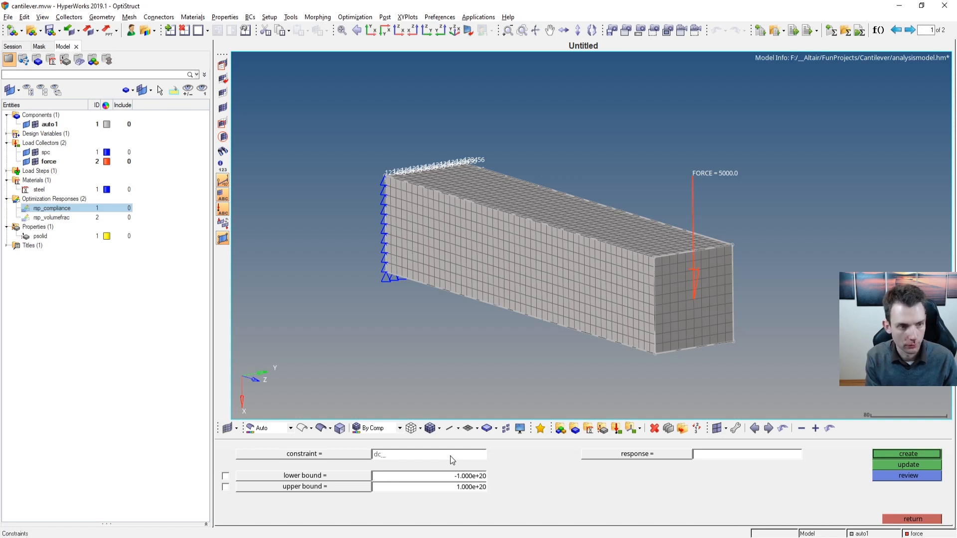
text(volumefrac_)
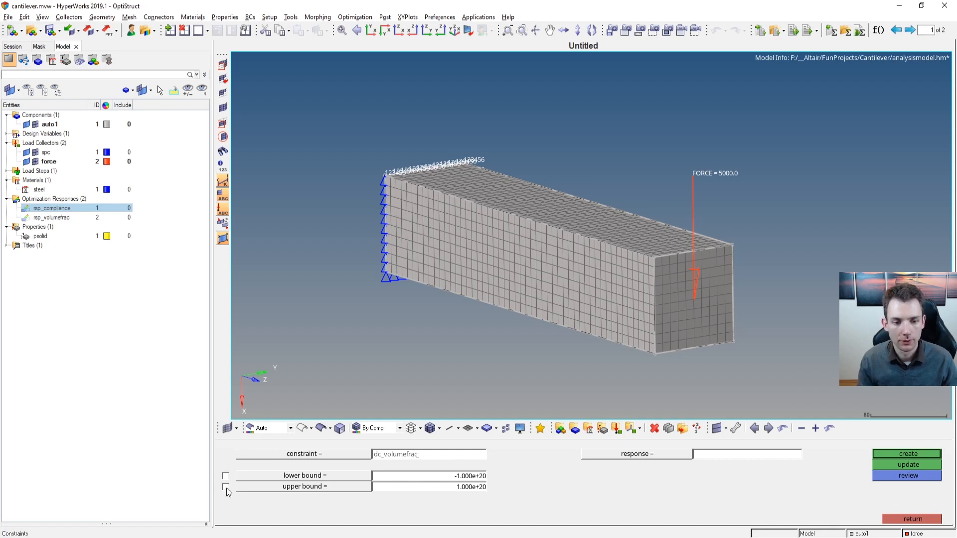
click(225, 487)
text(0.300)
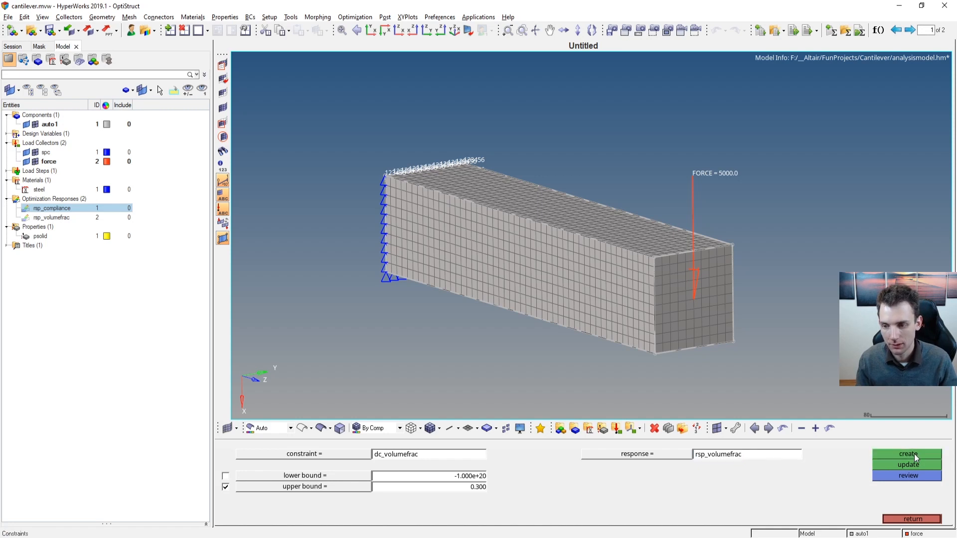
click(907, 454)
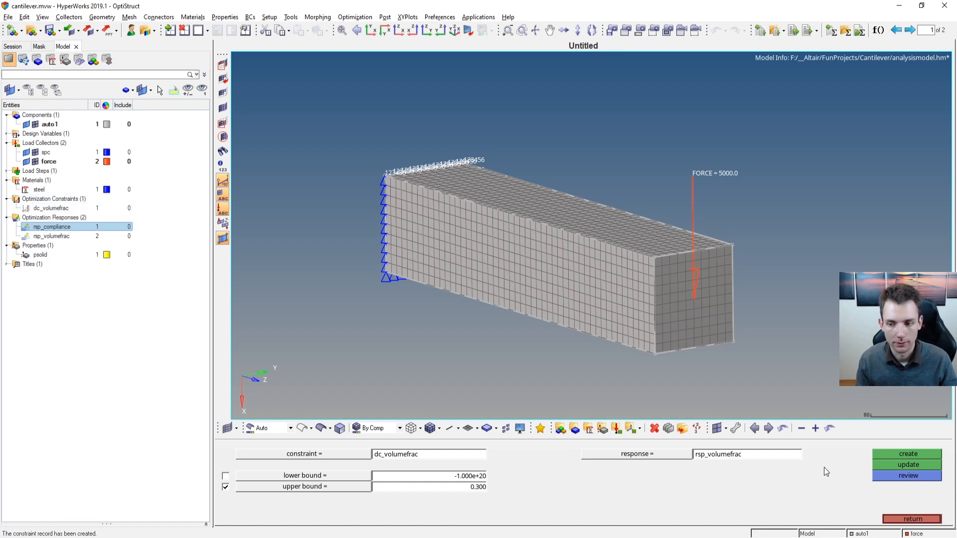
click(911, 518)
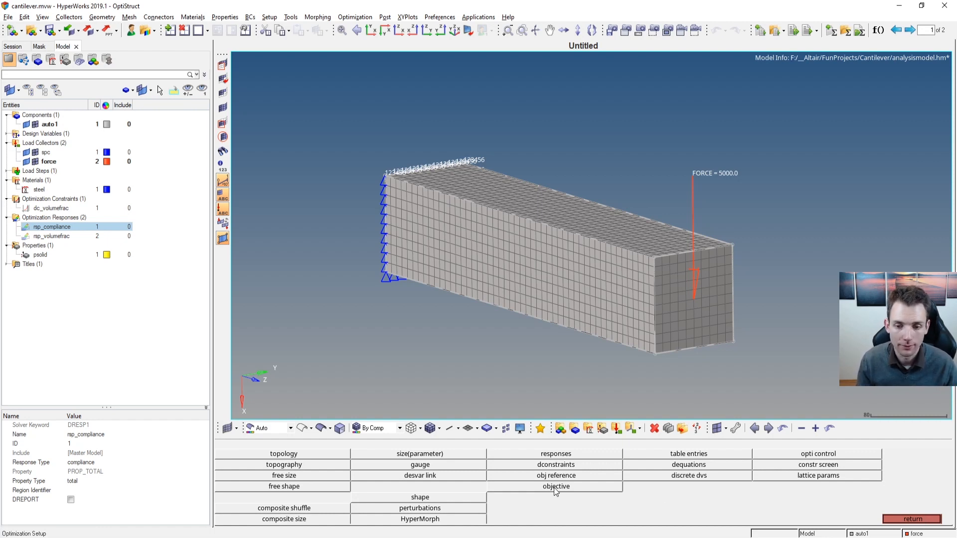
Create a min objective on rsp_compliance for load step ls1 and return to the optimization menu
click(555, 487)
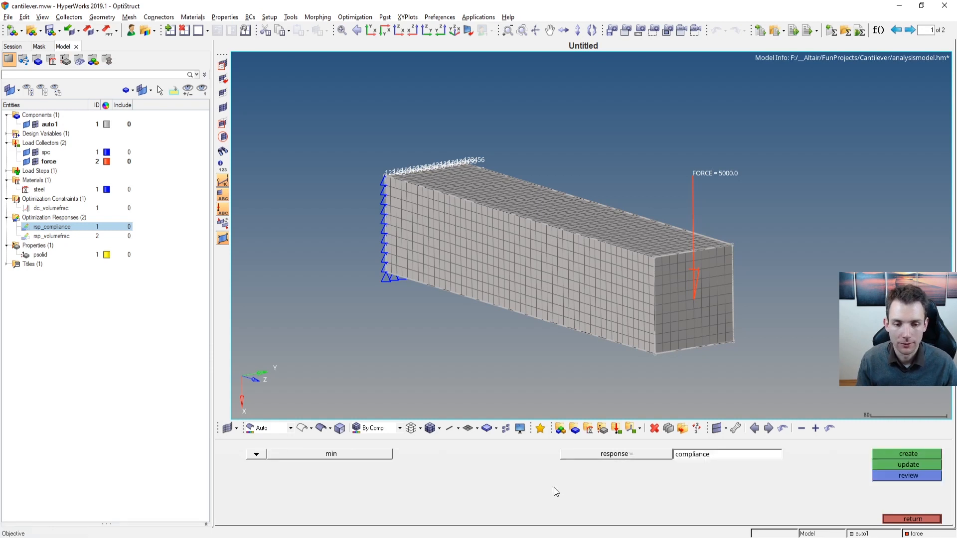
mouse_move(256, 454)
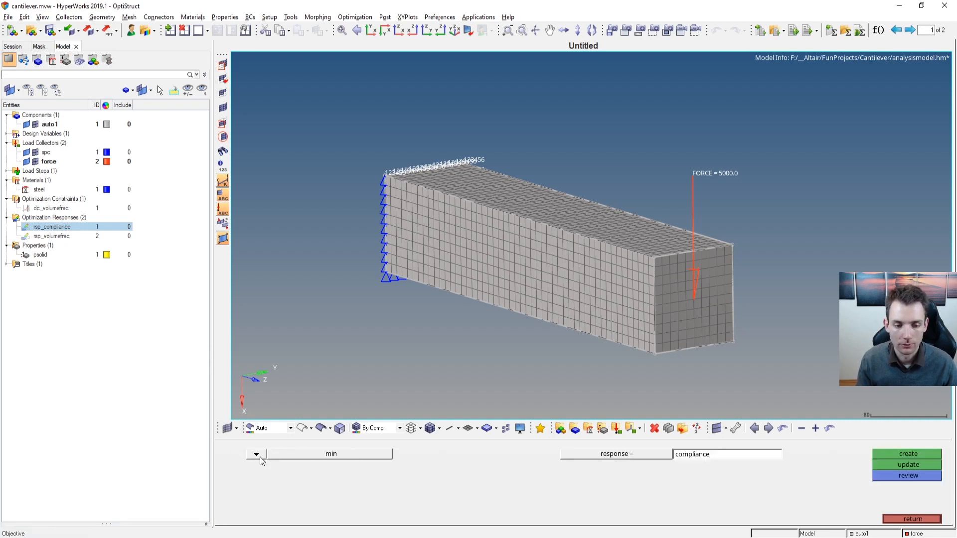
mouse_move(659, 462)
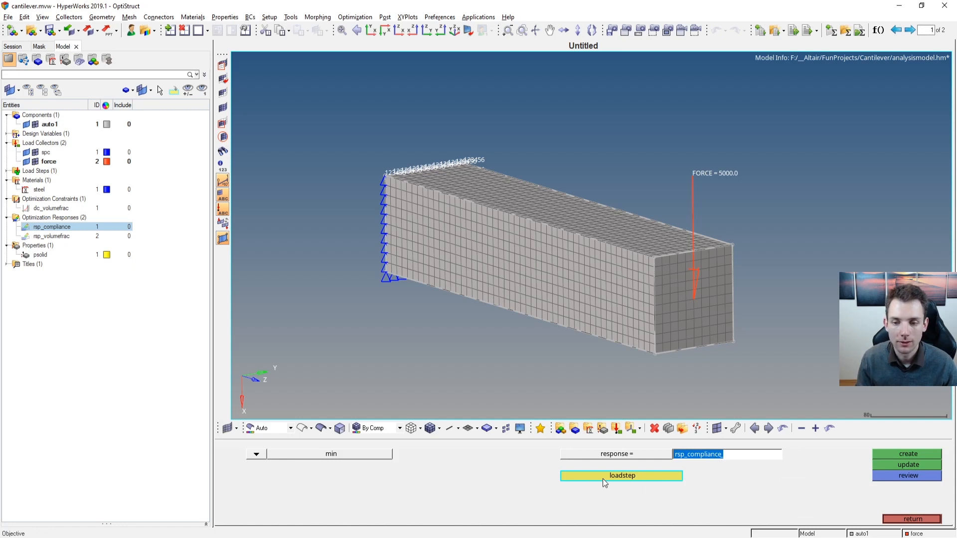
mouse_move(632, 482)
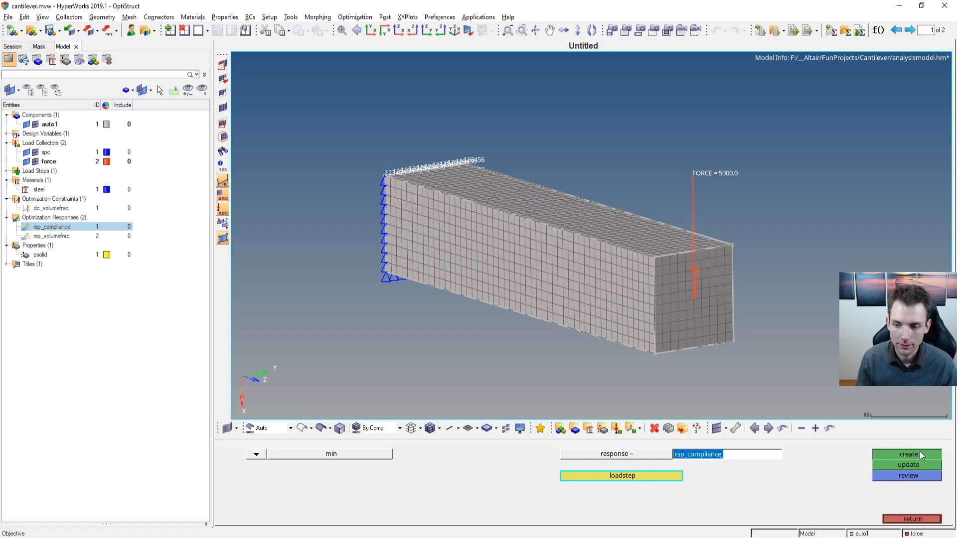
click(907, 455)
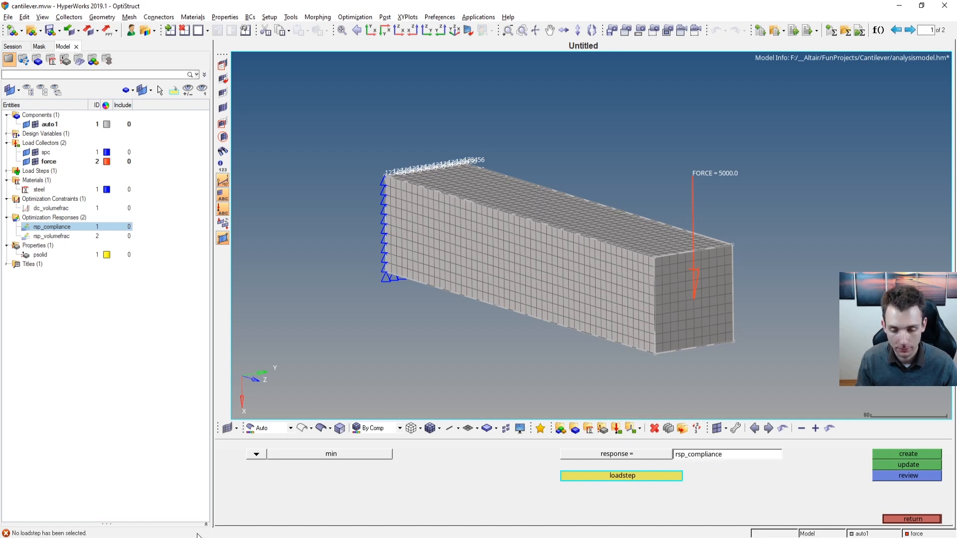
click(621, 476)
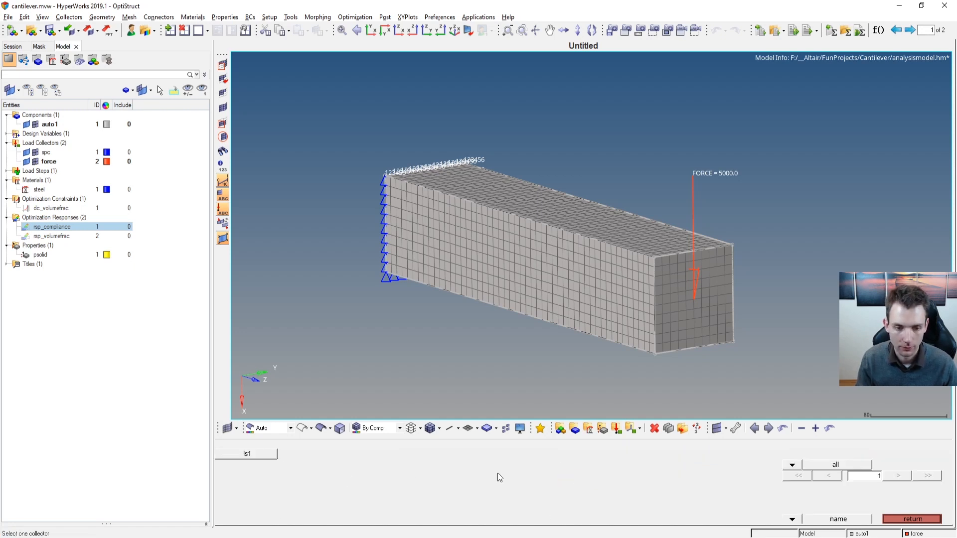
click(247, 454)
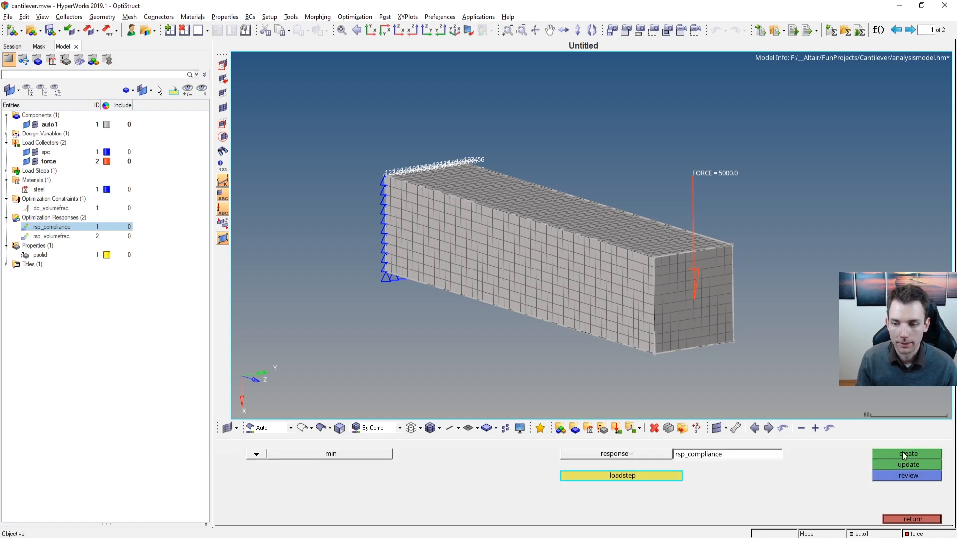
click(907, 455)
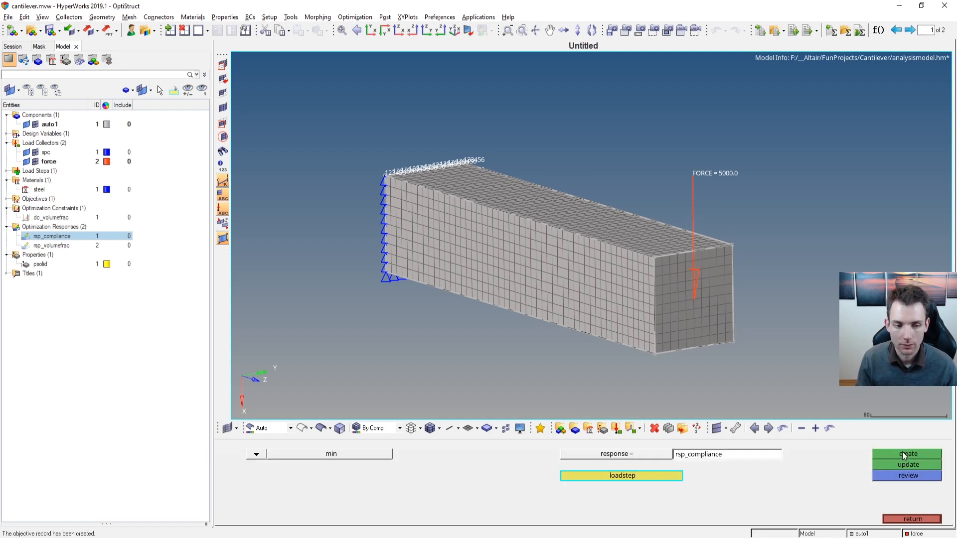
click(907, 455)
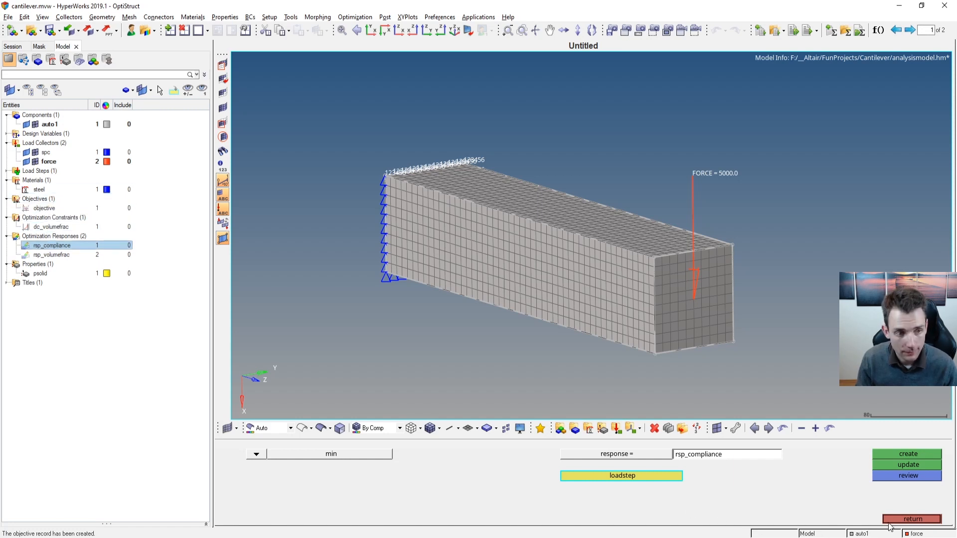
click(910, 518)
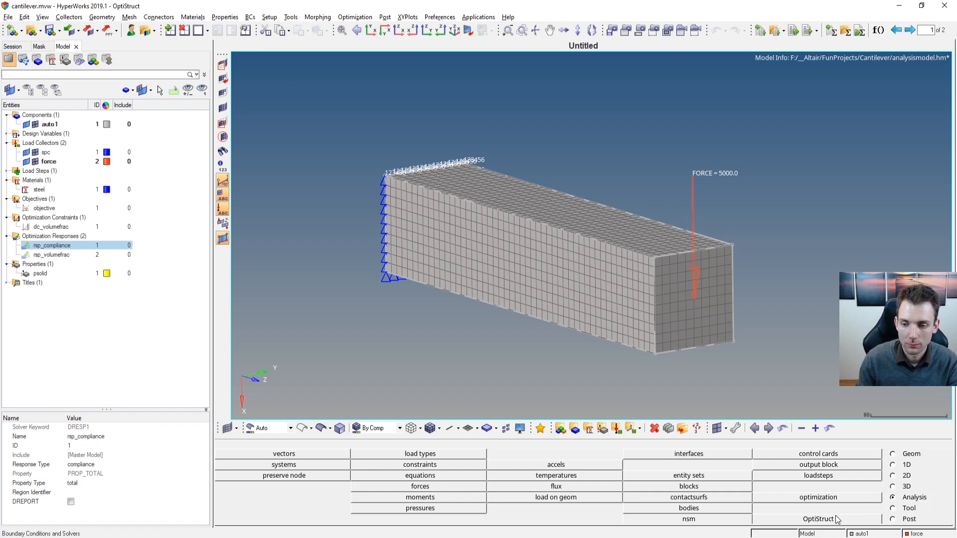
With the OptiStruct run panel open, save the model as optistruct.hm so the run targets optistruct.fem
click(818, 520)
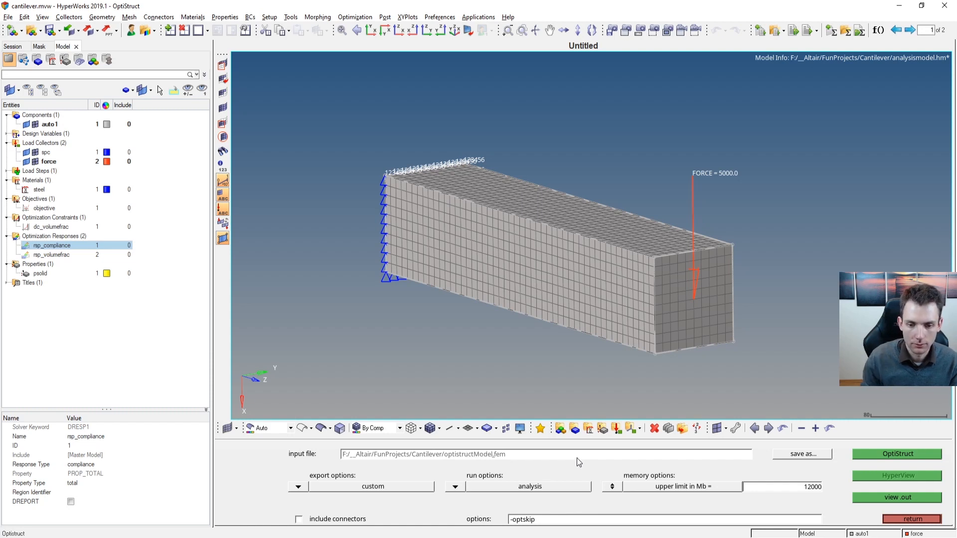
click(9, 17)
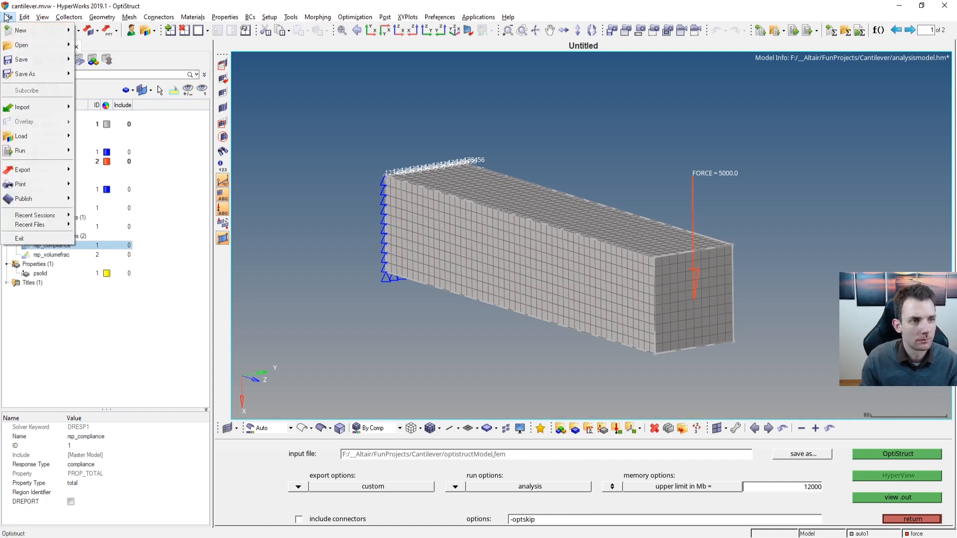
click(25, 74)
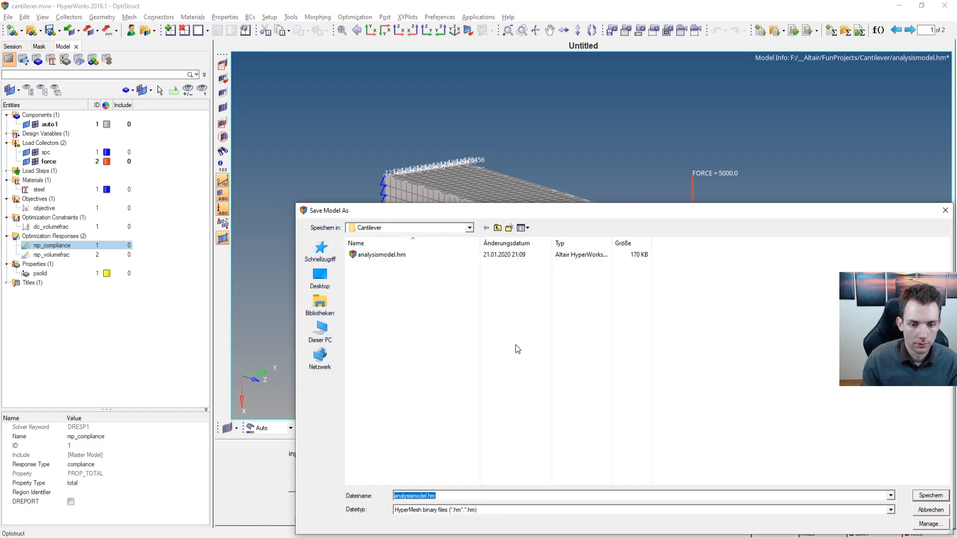
text(optistruct.)
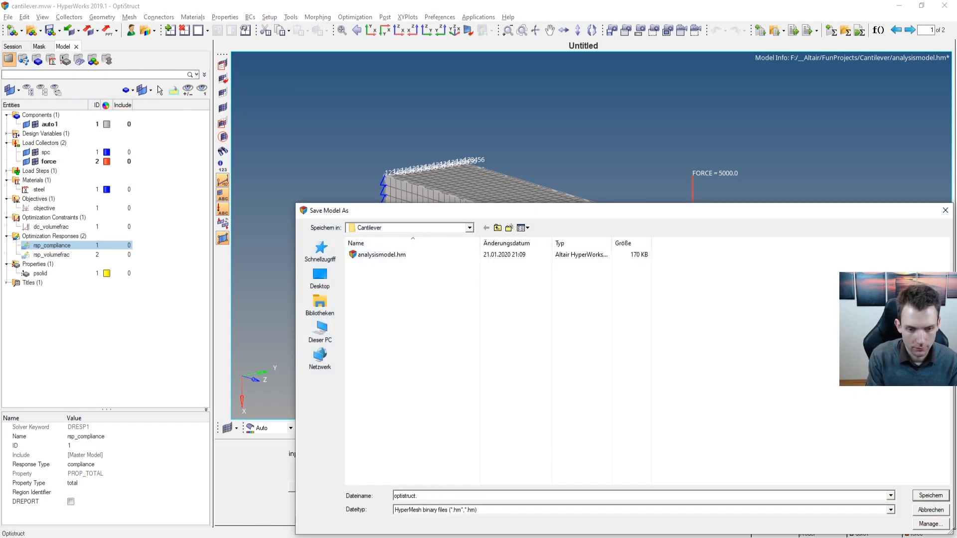
click(928, 496)
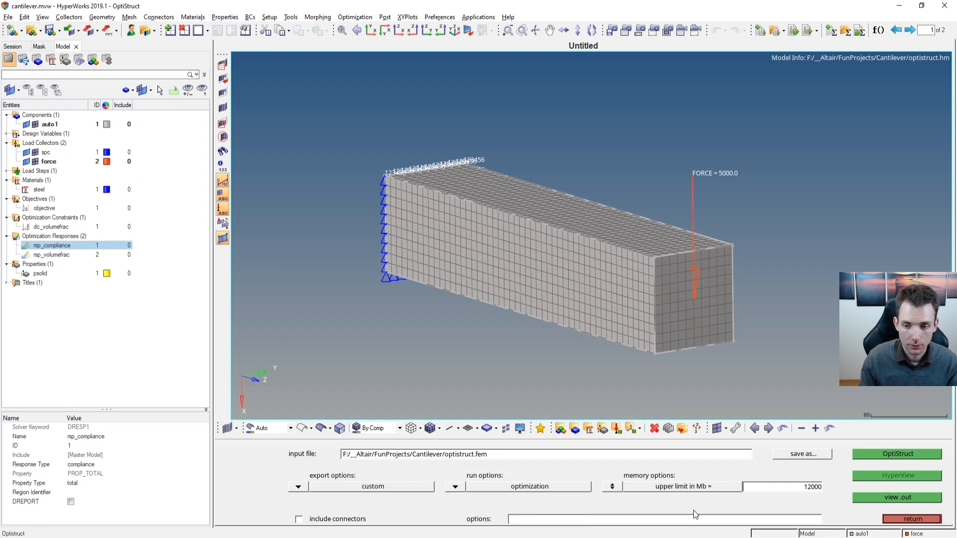
mouse_move(624, 526)
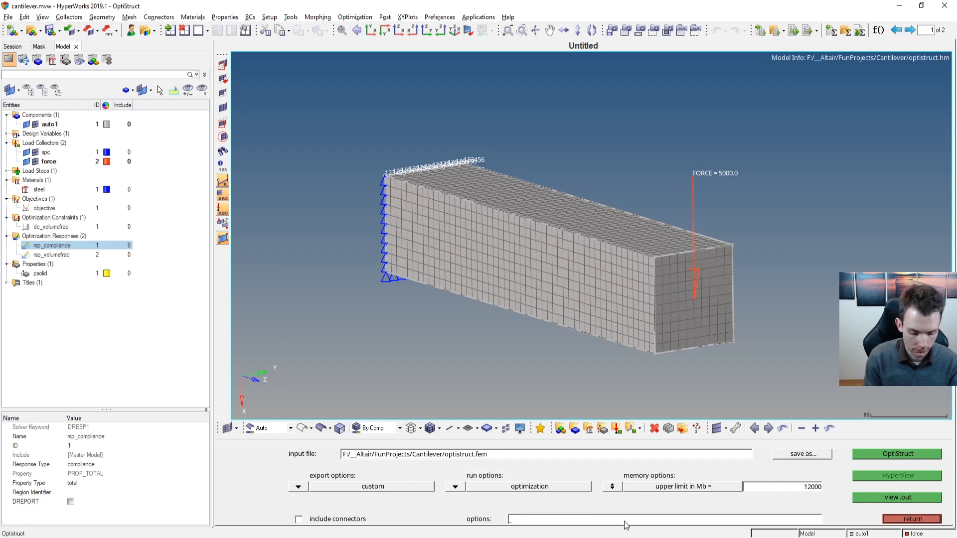
Add -nt 12 to the run options and launch the OptiStruct optimization solve
text(-nt 12)
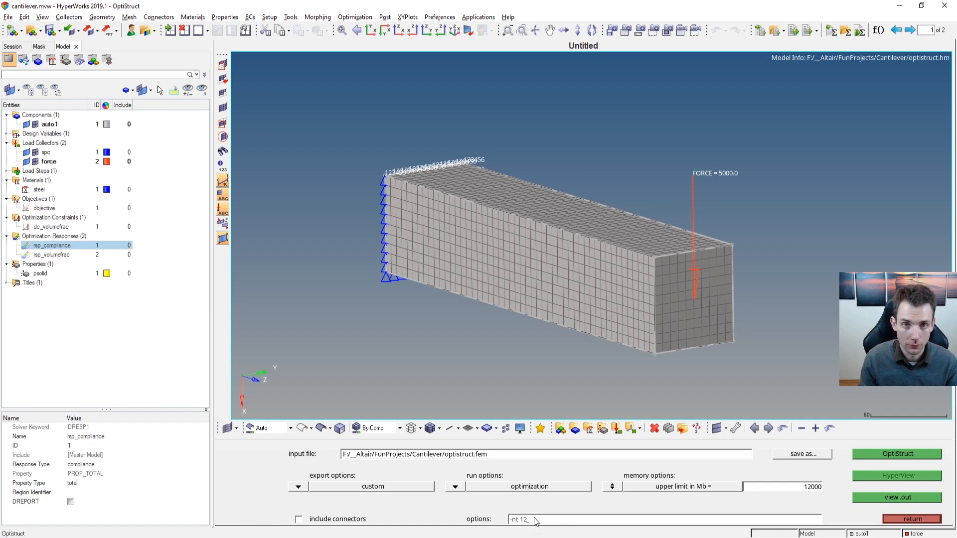
mouse_move(646, 481)
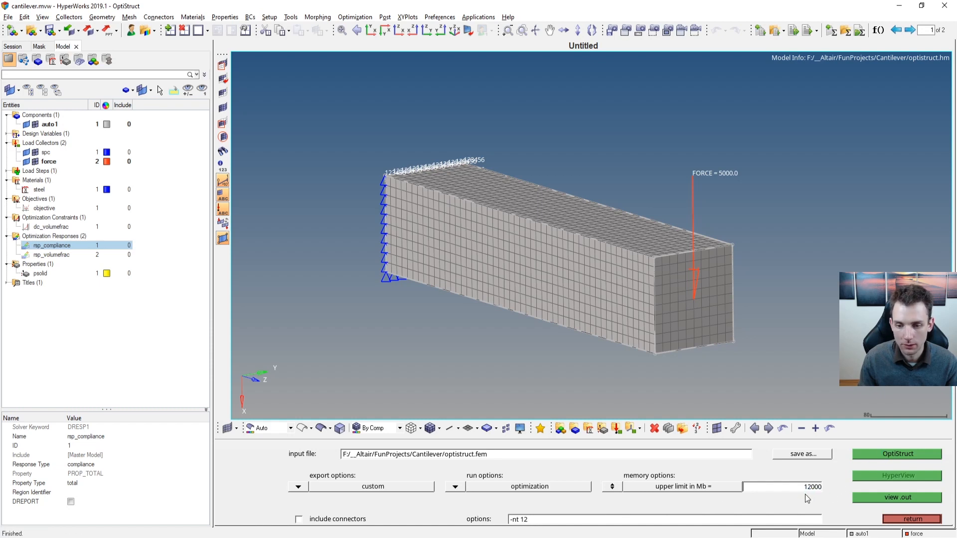
click(897, 455)
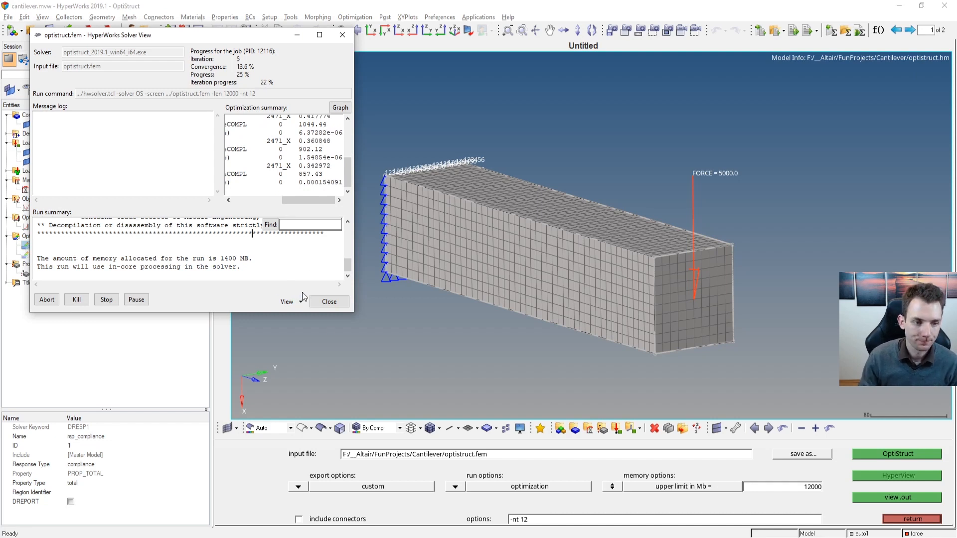
Review the solver .out file, then plot the ObjFun:MinimizeCOMPL convergence history graph
click(286, 301)
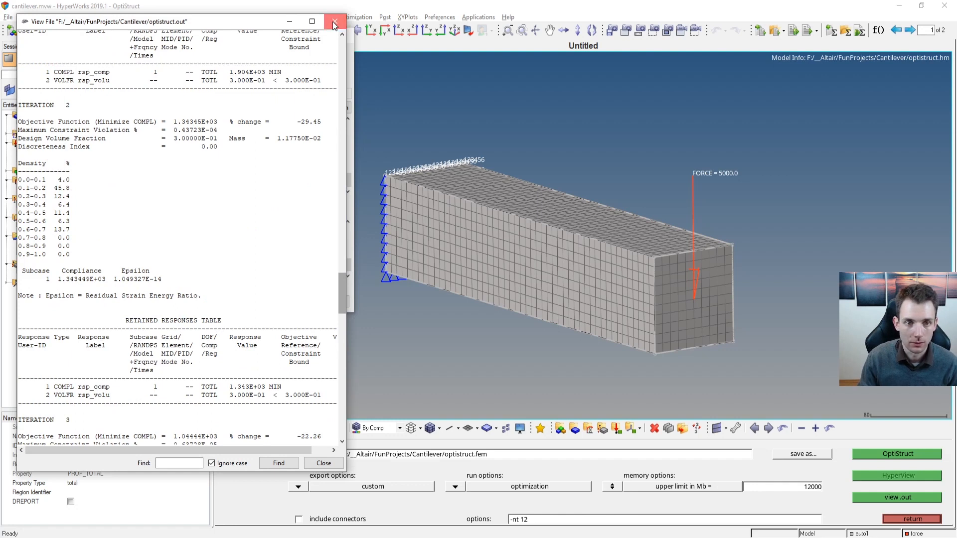
click(333, 21)
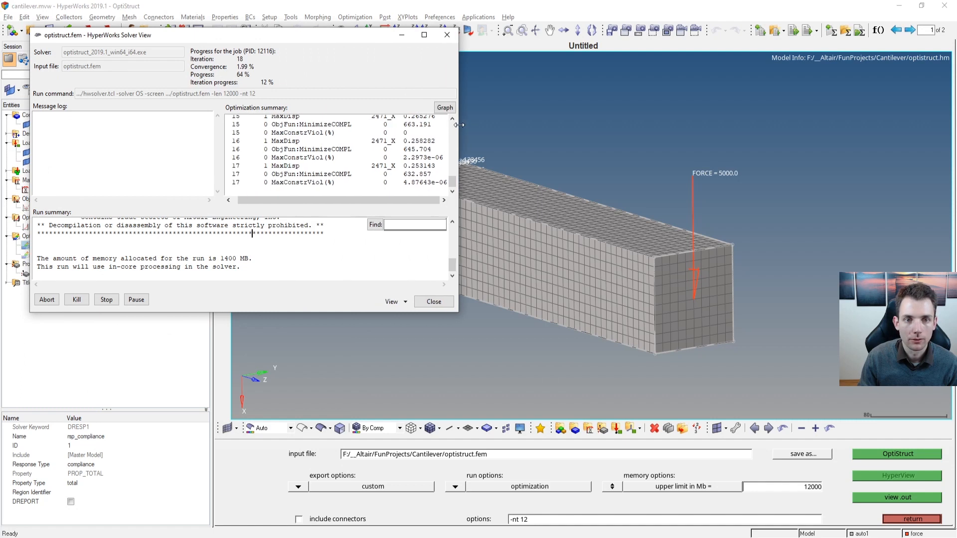
click(445, 107)
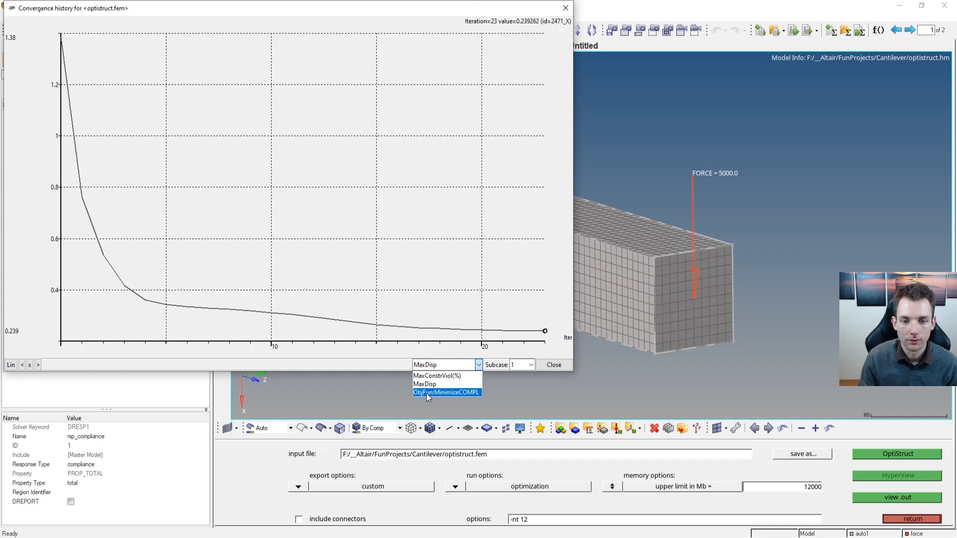
click(446, 392)
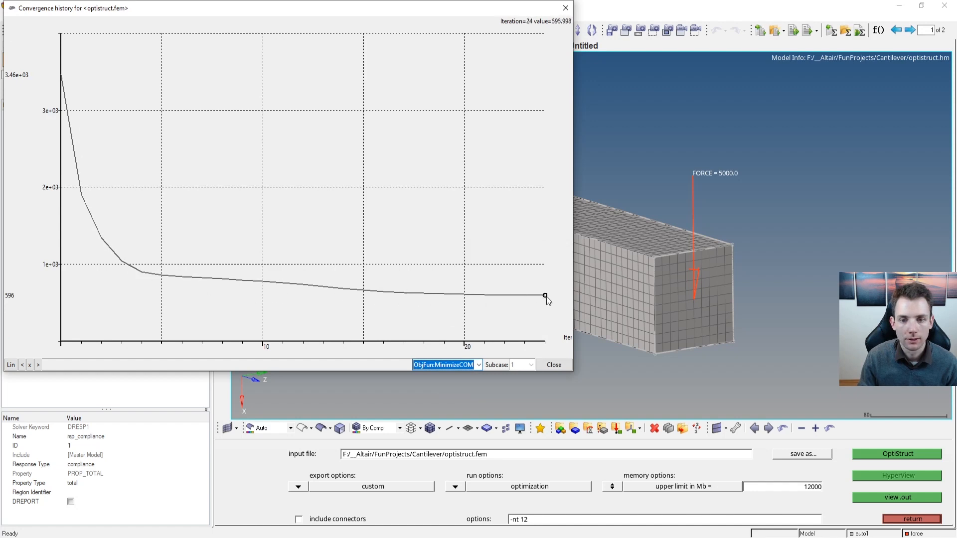
mouse_move(539, 311)
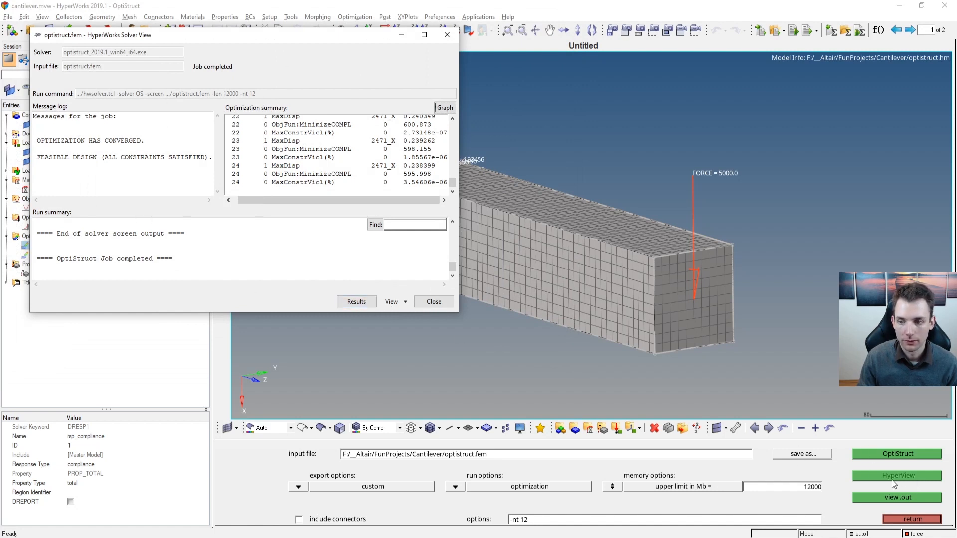
Launch HyperView from the OptiStruct panel to load optistruct_des.h3d design history
click(897, 476)
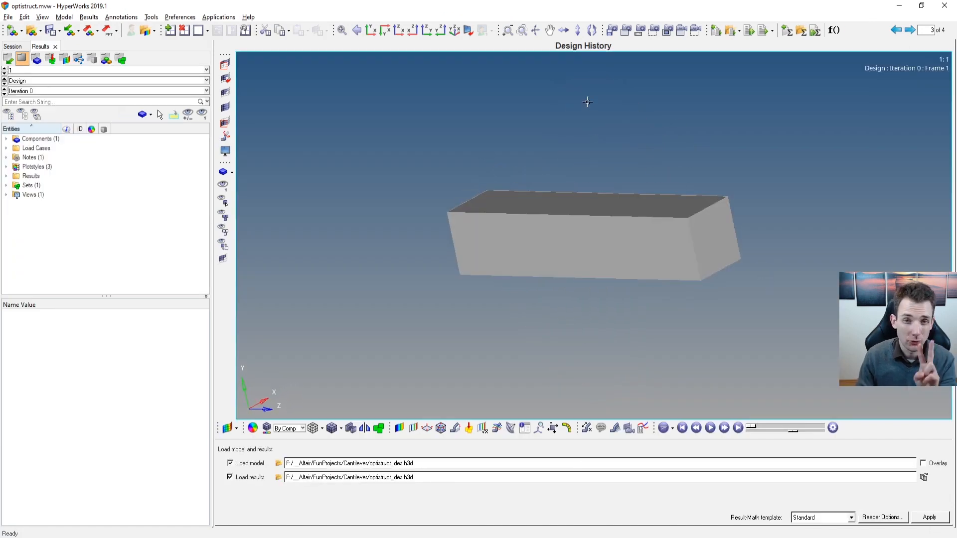
mouse_move(575, 319)
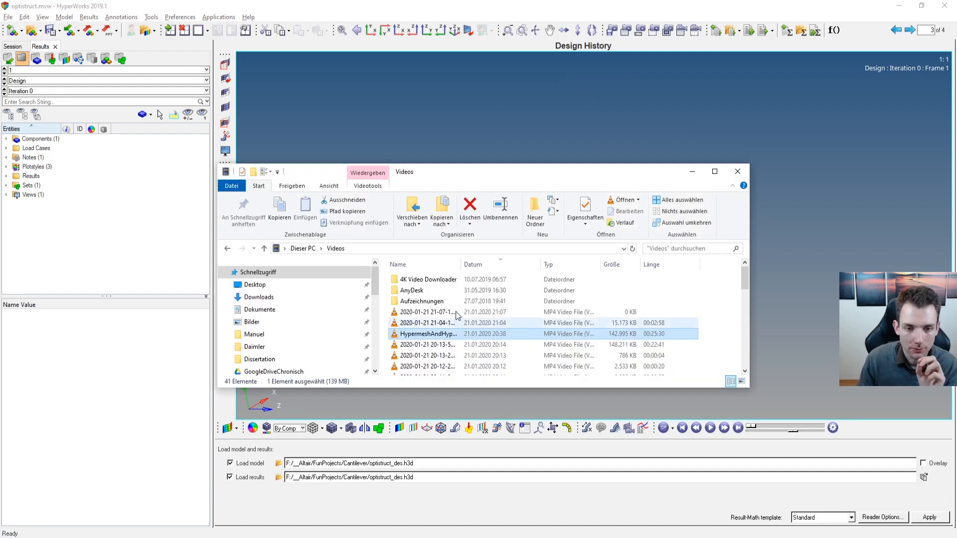
Browse from Dieser PC to the Work (F:) drive and into the Cantilever folder
click(223, 313)
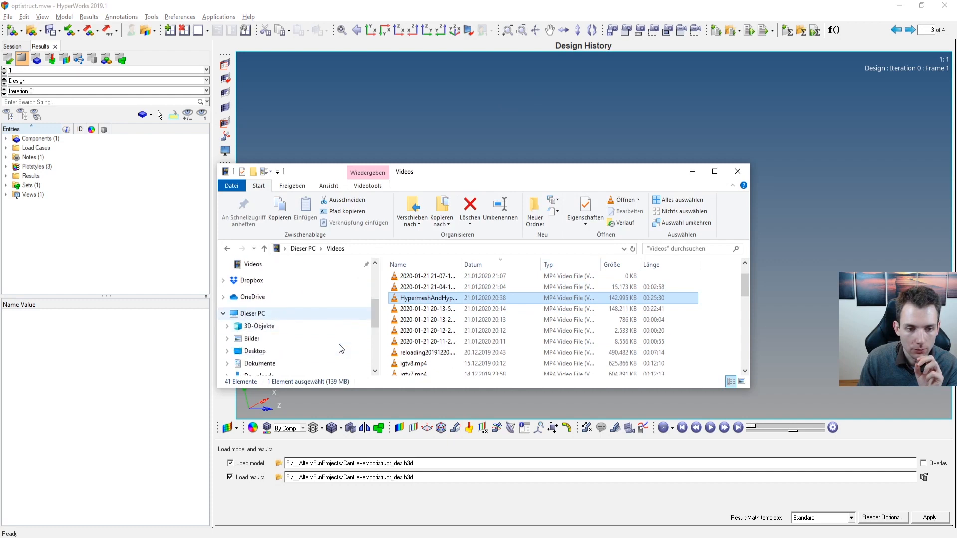
click(260, 338)
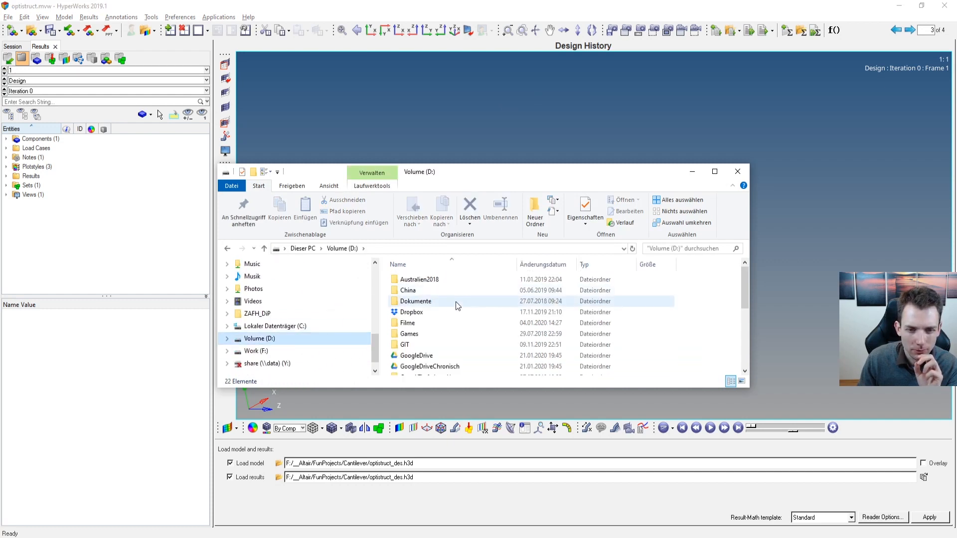
click(256, 350)
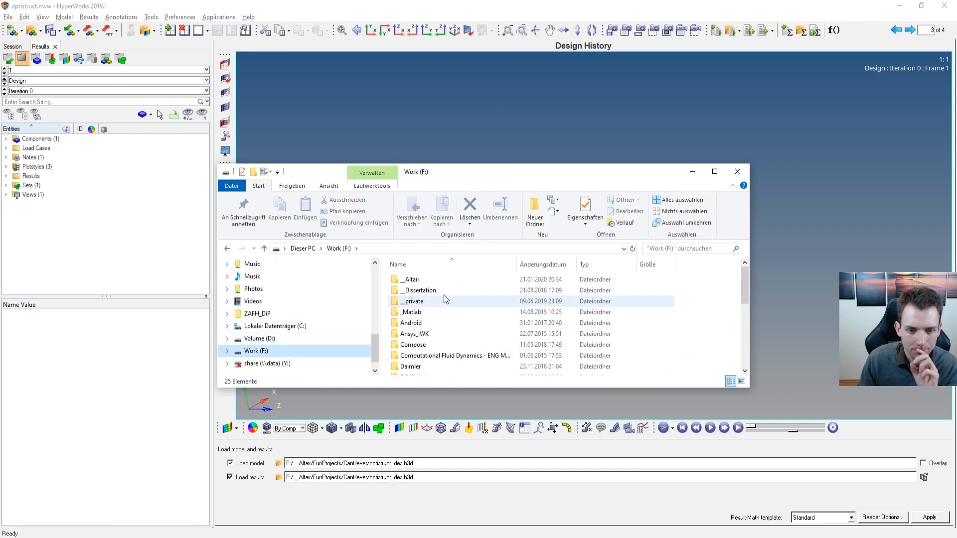
double_click(411, 279)
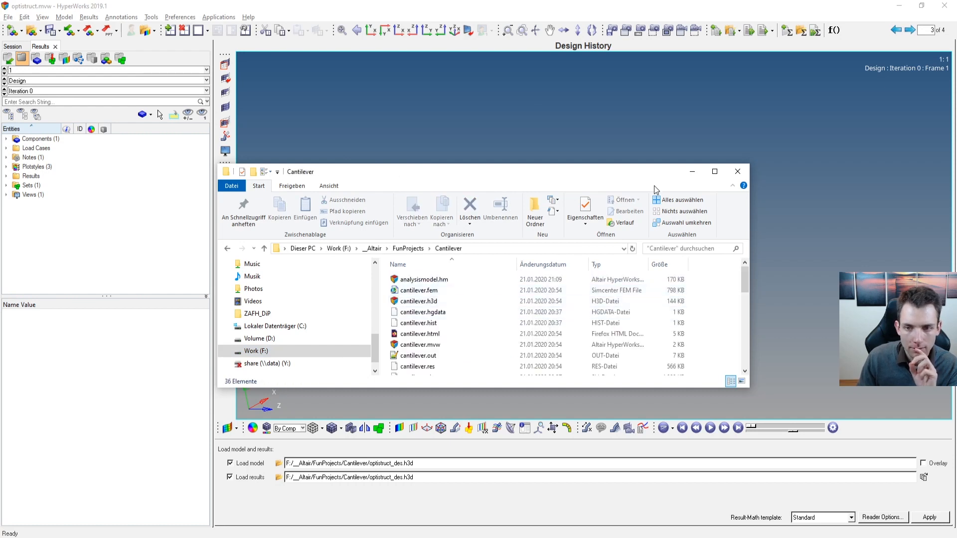
click(714, 172)
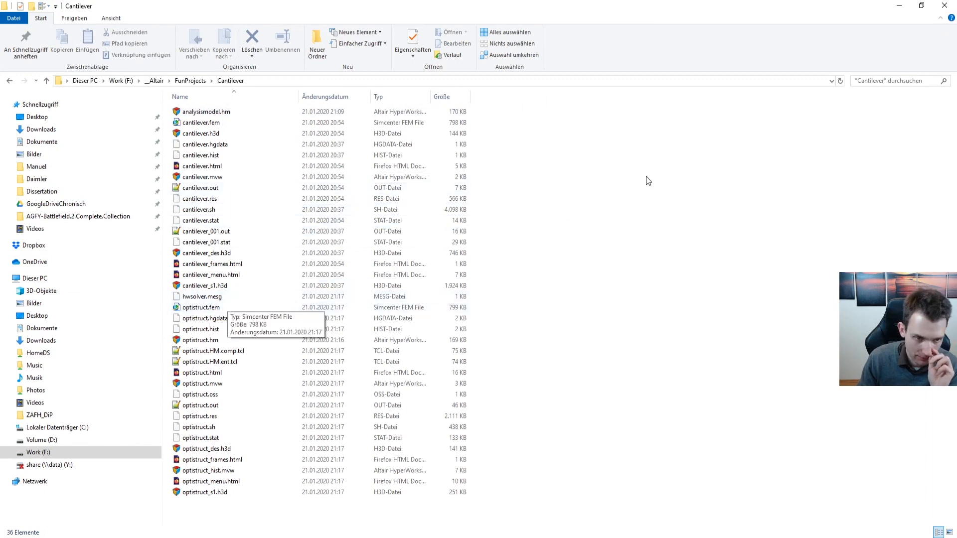
Search 'optistru' in the Cantilever folder and load optistruct_des.h3d in HyperView
click(891, 79)
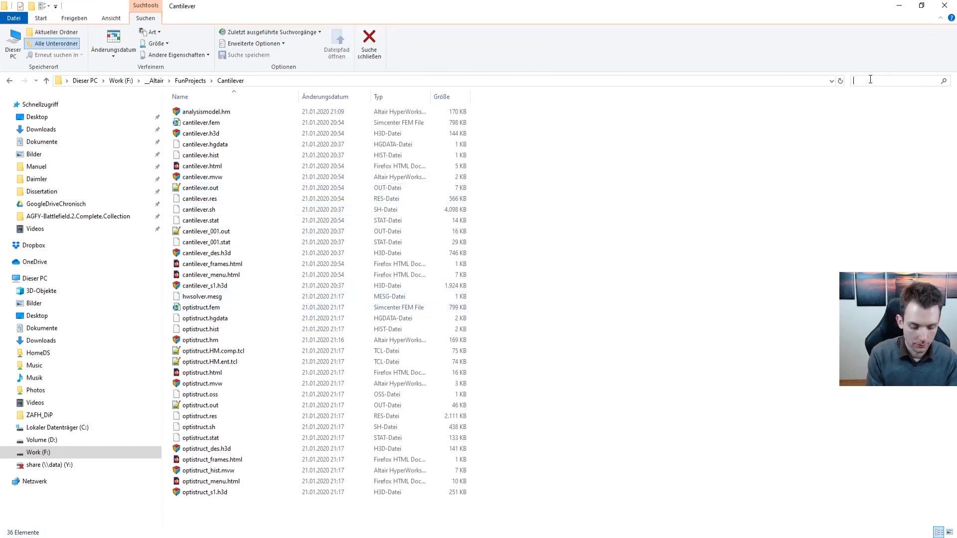
text(optistruct*)
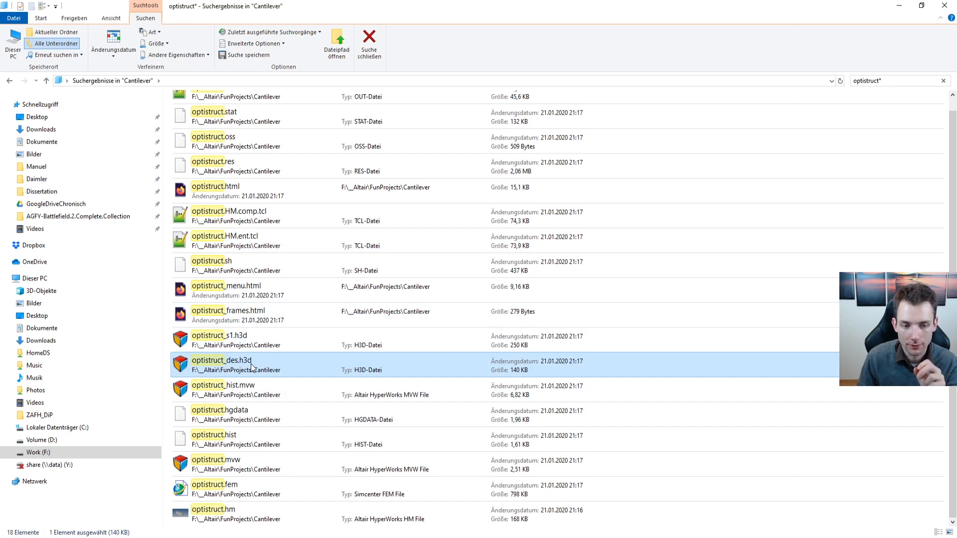
click(219, 334)
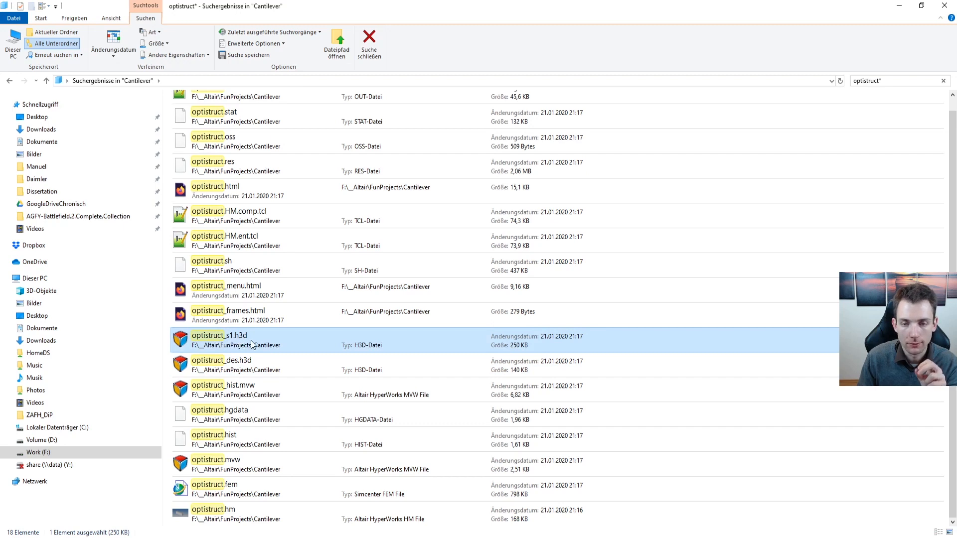
mouse_move(230, 342)
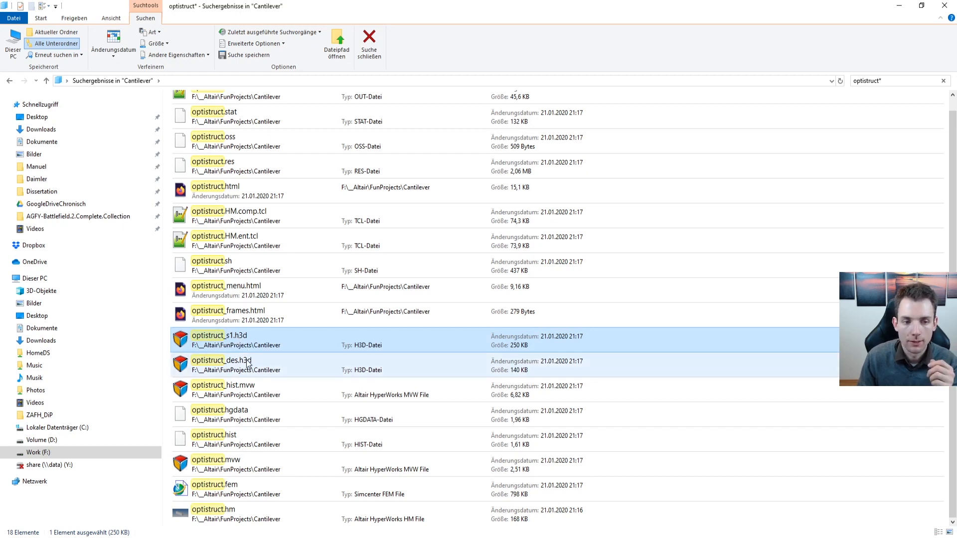
click(244, 365)
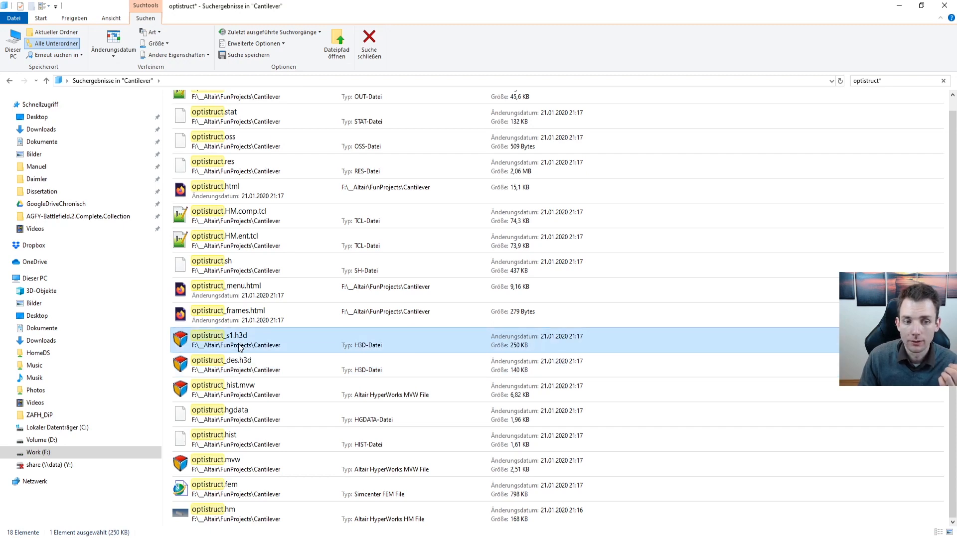
mouse_move(372, 295)
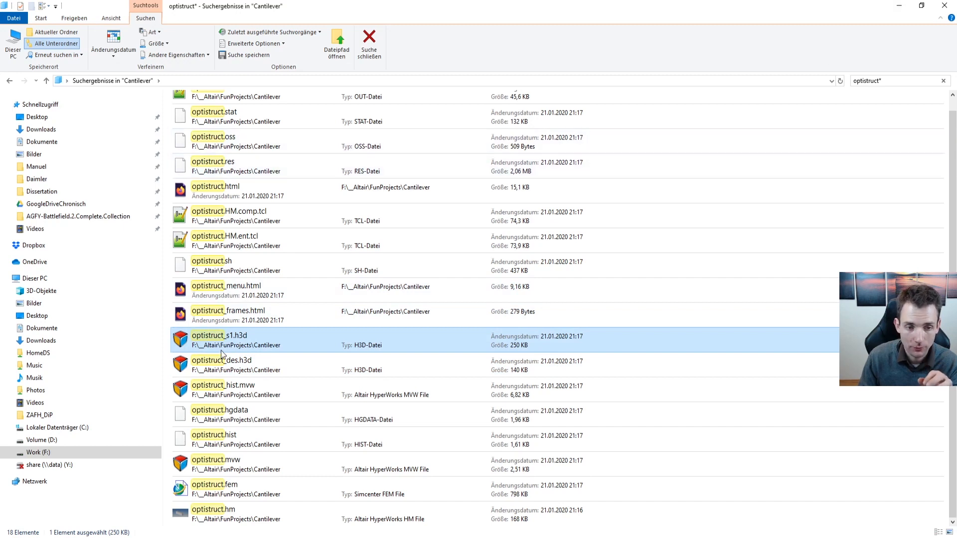
click(221, 365)
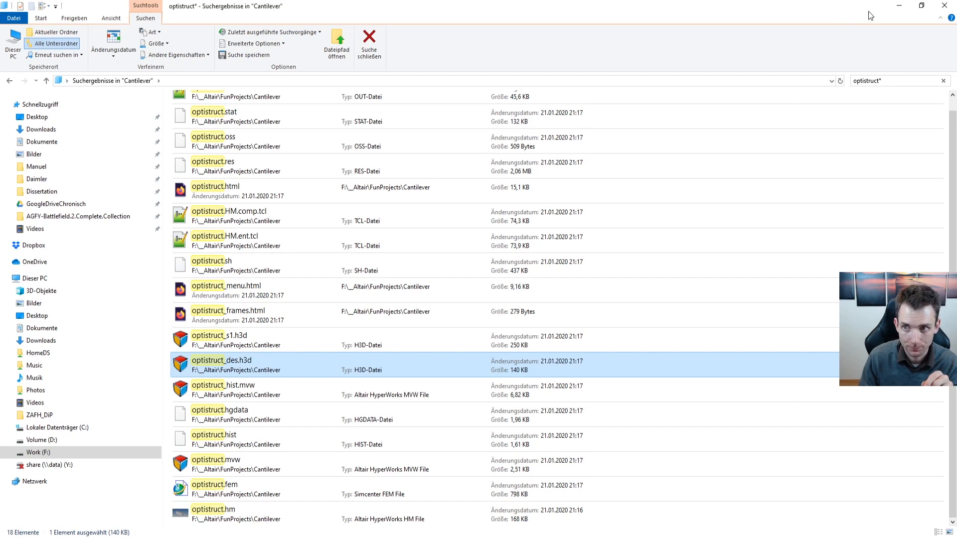
double_click(222, 360)
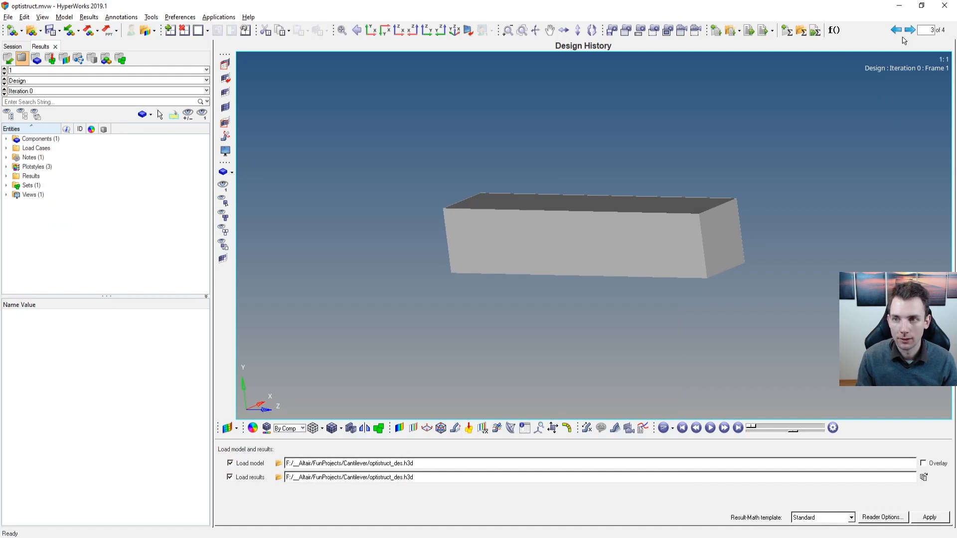
Contour the cantilever's Element Densities and show the final Iteration 24 result
click(909, 29)
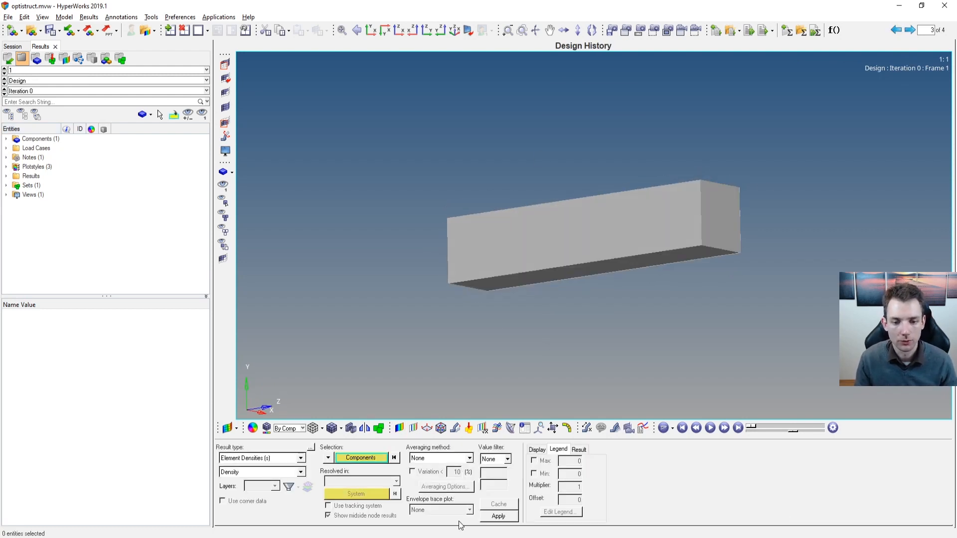
click(498, 515)
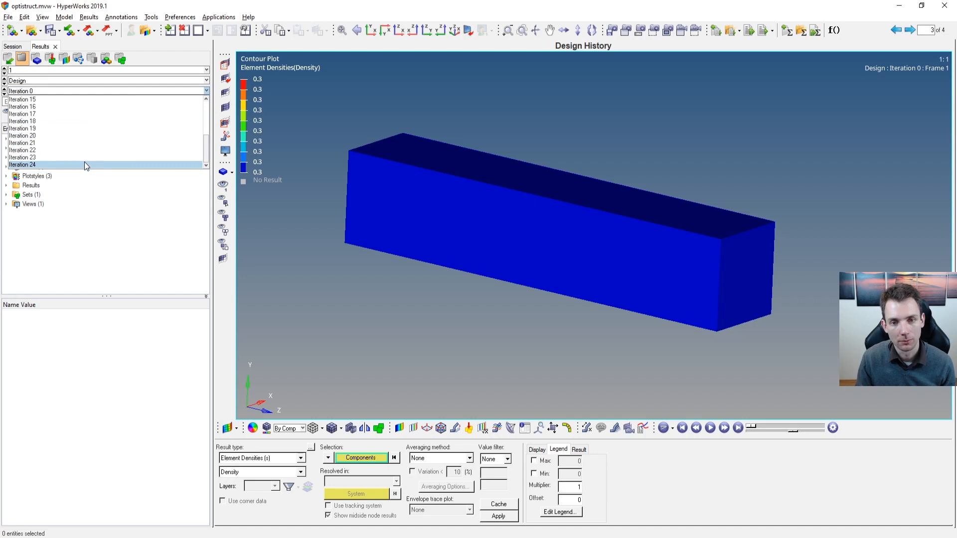
click(23, 164)
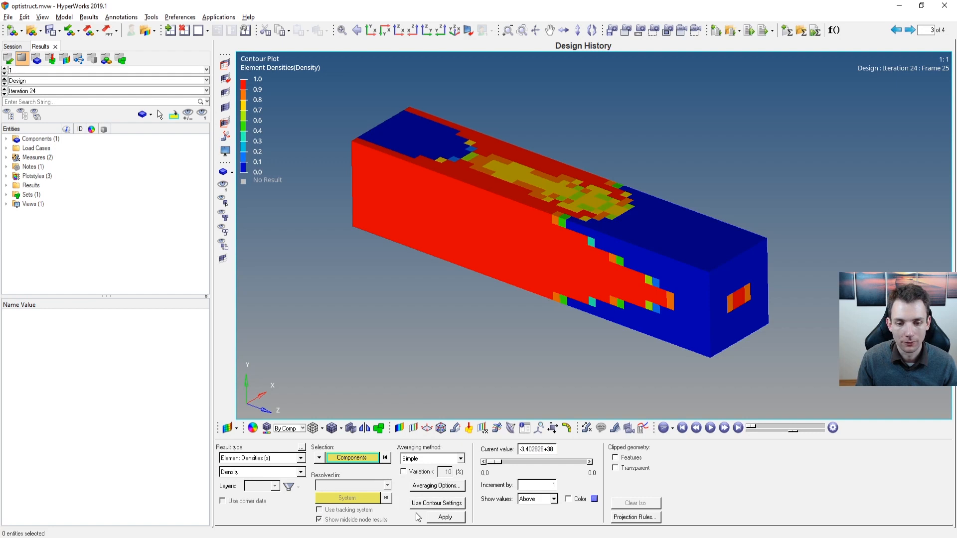
Apply an element-density iso-surface at about 0.45 to trim low-density material
click(445, 517)
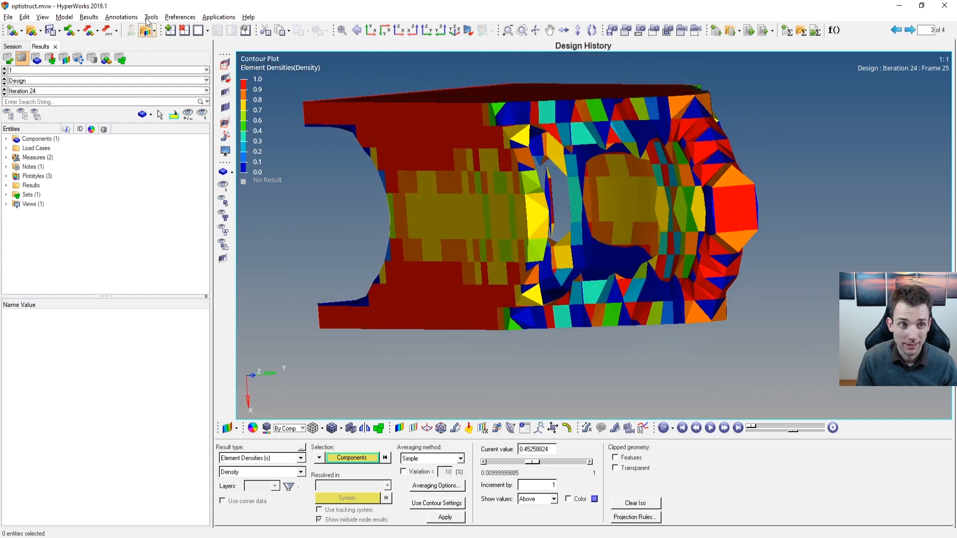
click(150, 17)
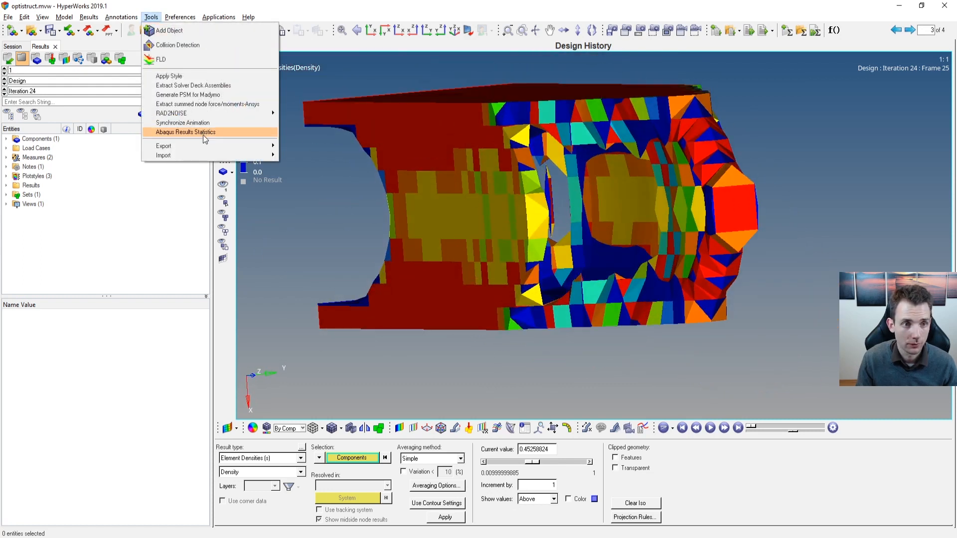
click(163, 146)
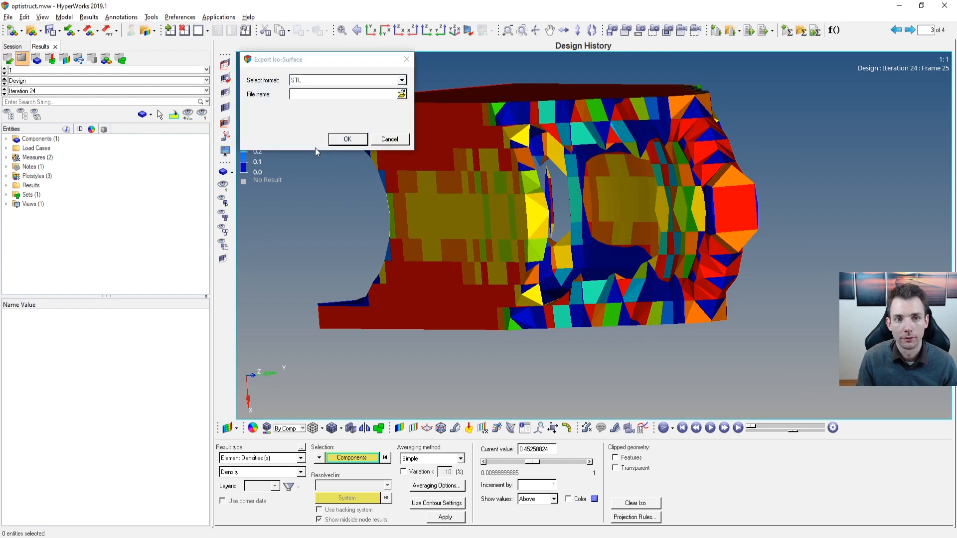
click(402, 93)
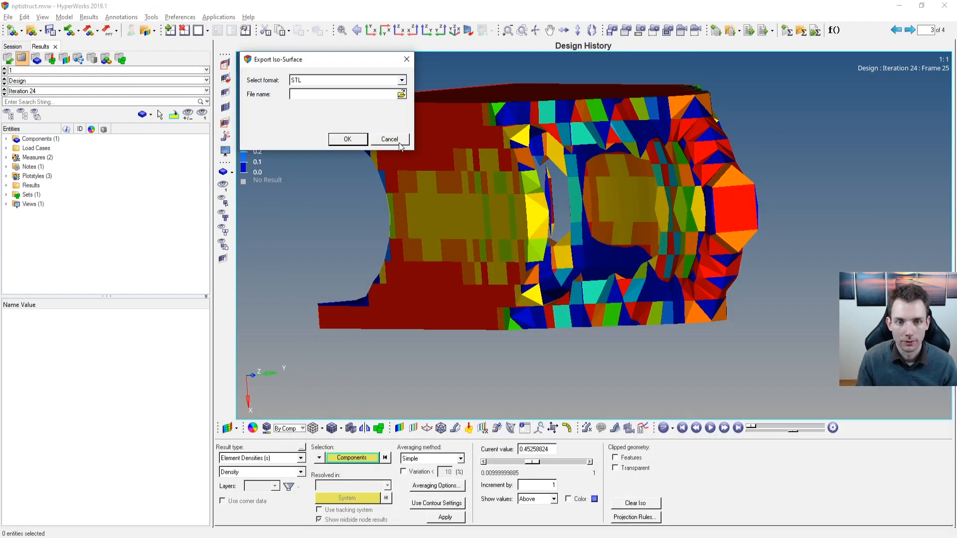
click(389, 139)
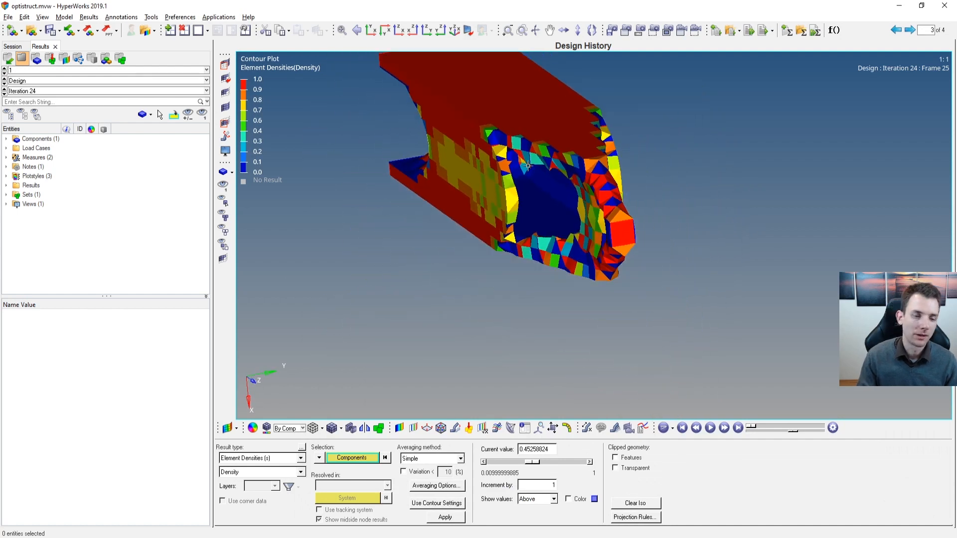
Orbit the 0.45-density iso-surface to reveal the cantilever's hollowed interior
drag(528, 164, 540, 229)
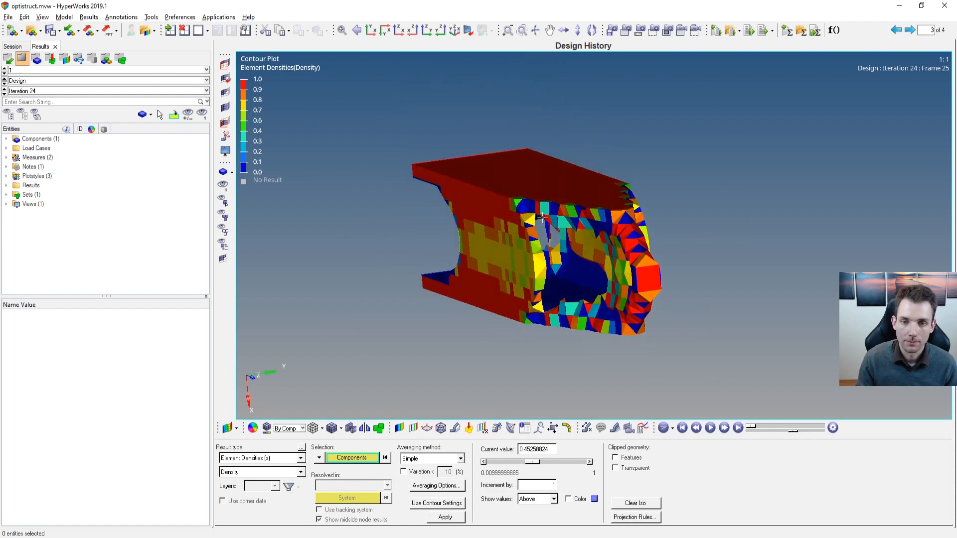
mouse_move(523, 210)
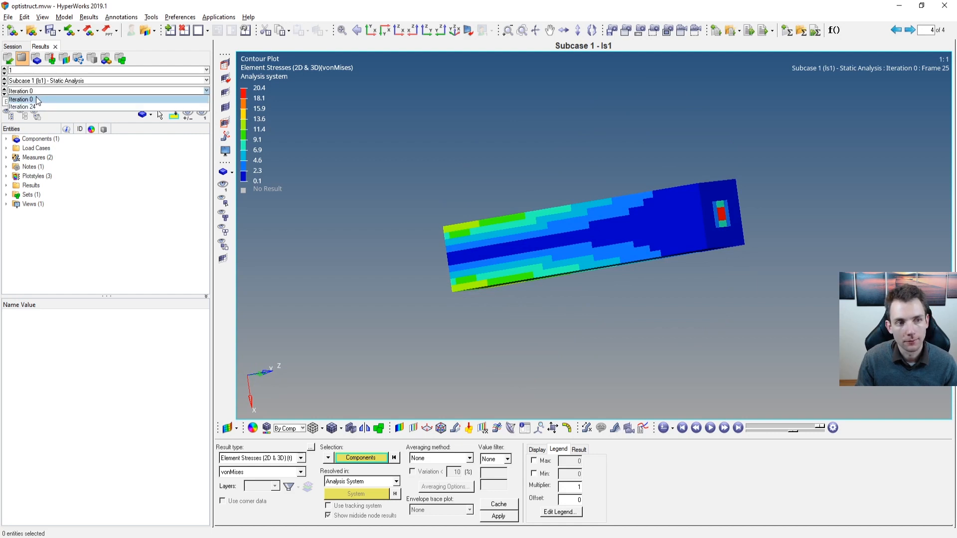
Show the Subcase 1 von Mises stress contour at Iteration 24
click(23, 107)
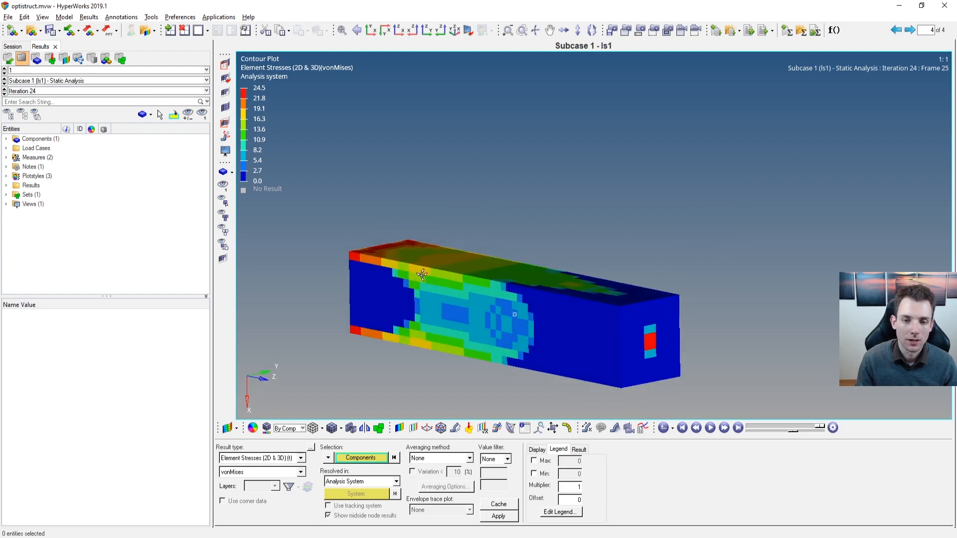
mouse_move(490, 404)
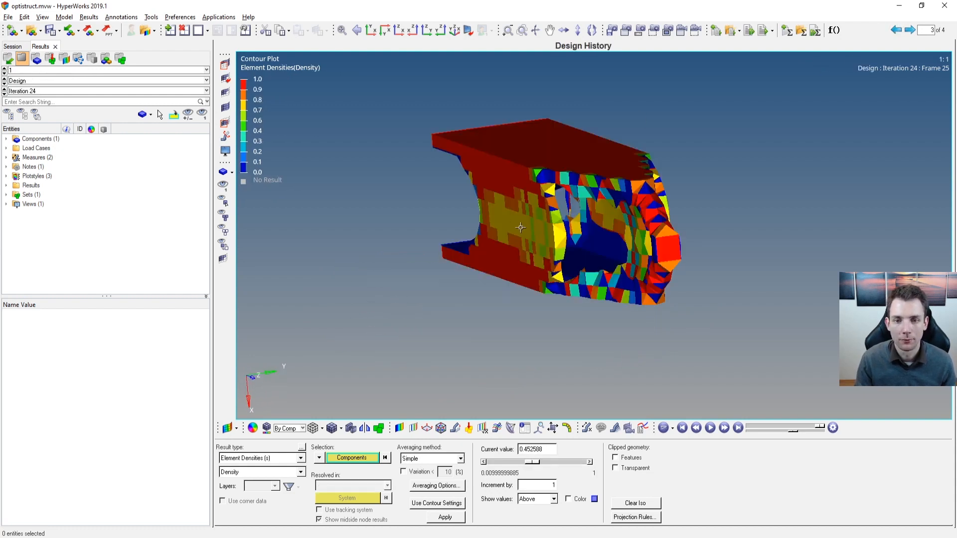
Create a von Mises stress iso plot above about 2.3 and adjust the averaging method
drag(515, 462, 532, 461)
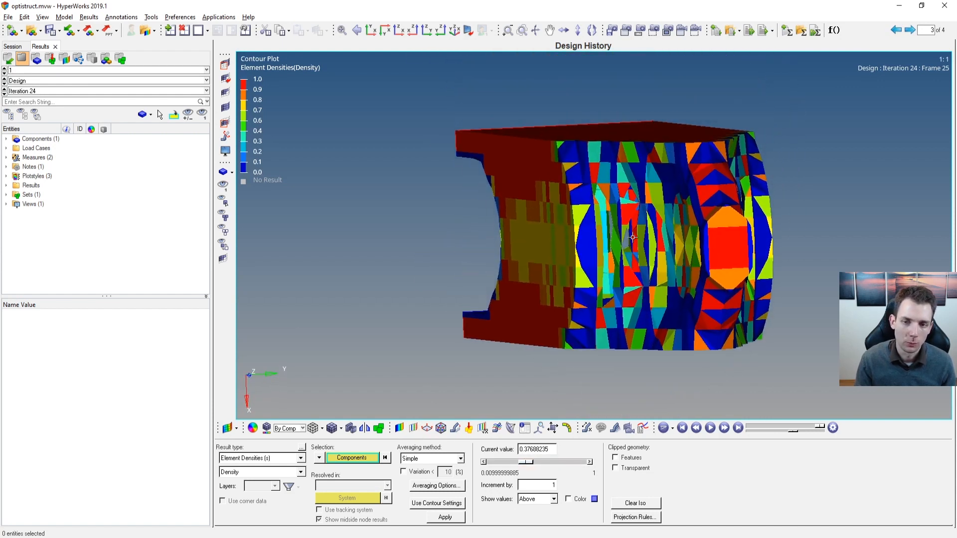
click(459, 458)
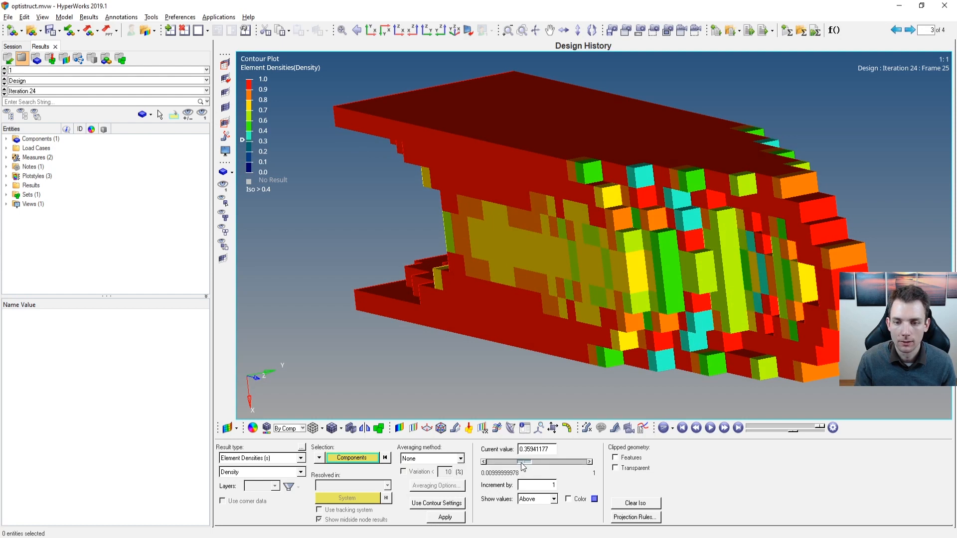
drag(521, 462, 552, 462)
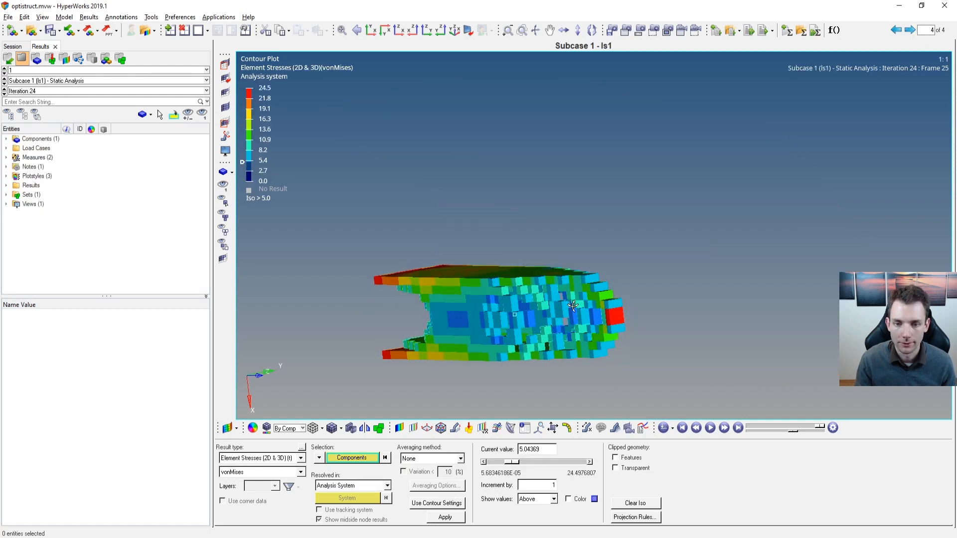
click(455, 459)
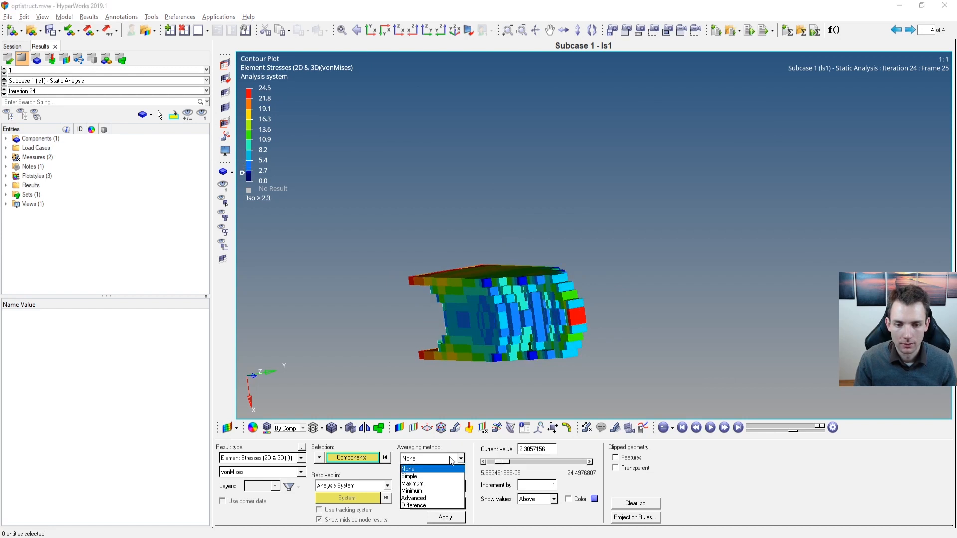